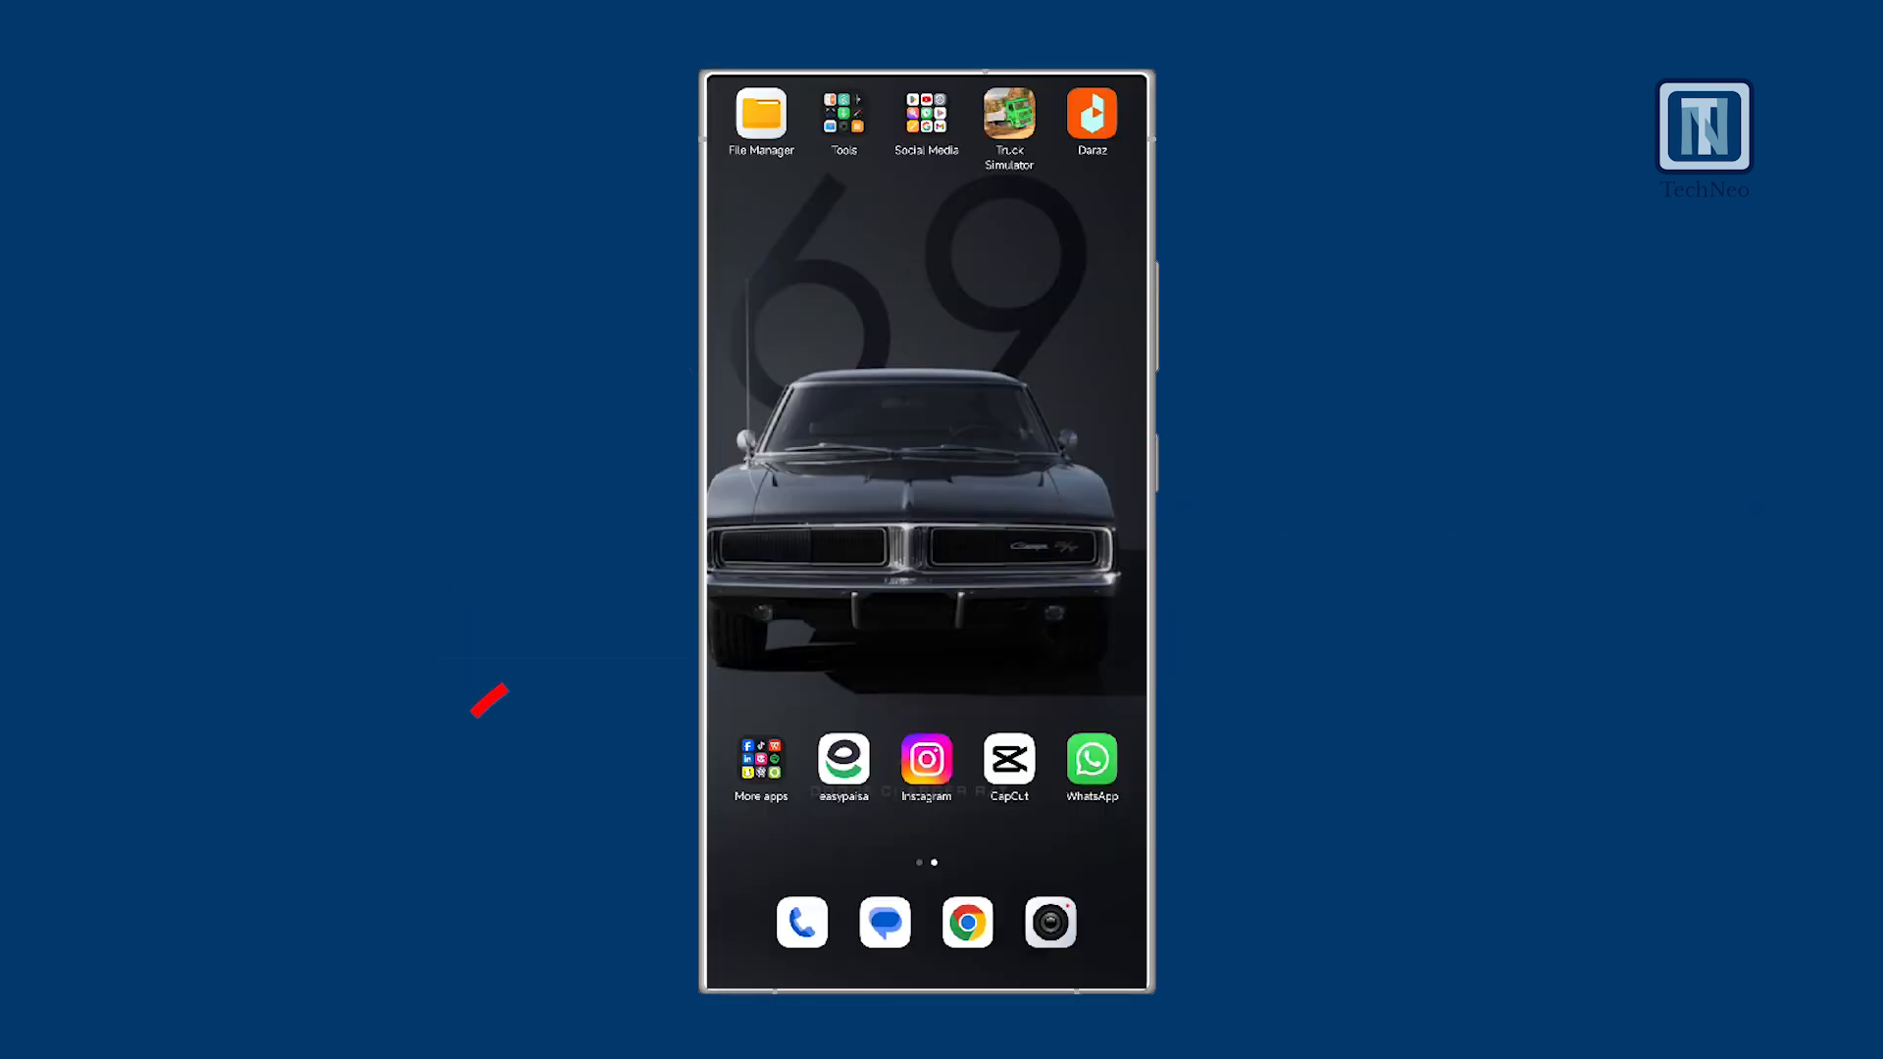
Step: Start a new CapCut project and select the orange lifebuoy illustration from Photos
left_click(1008, 759)
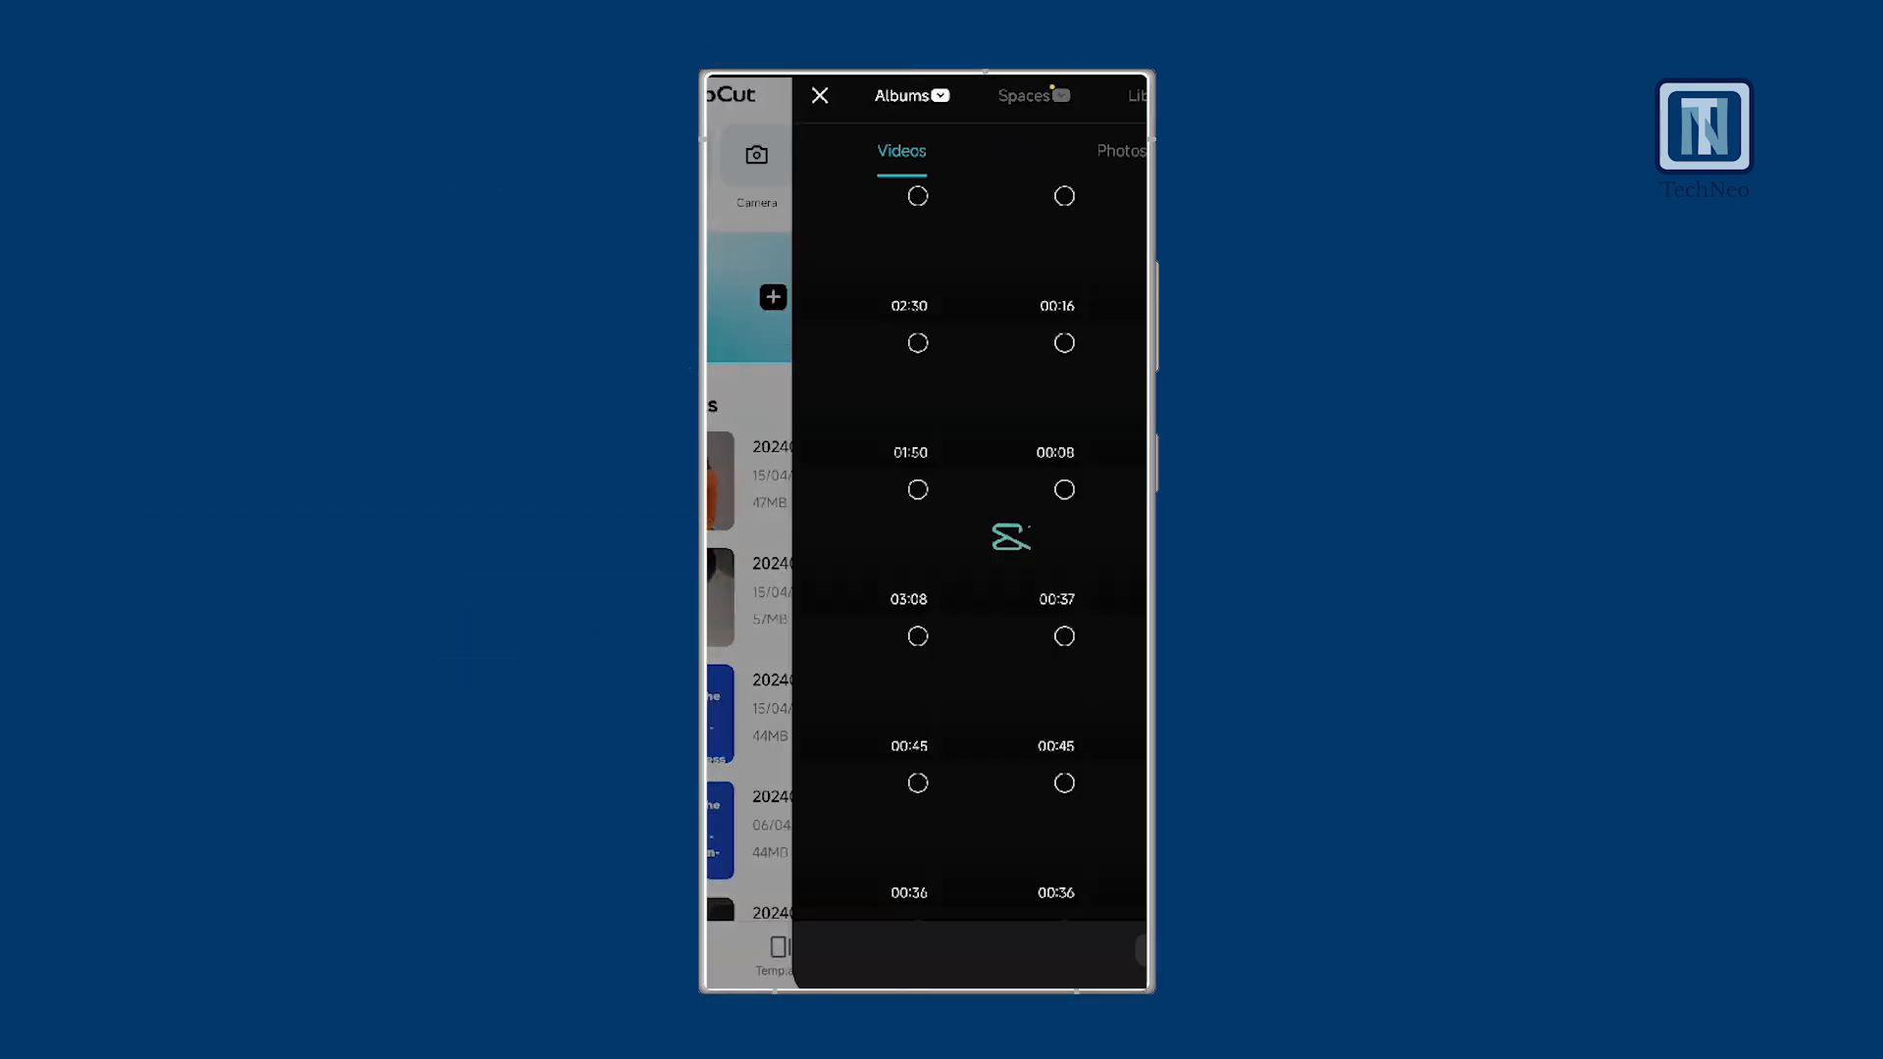
left_click(1035, 151)
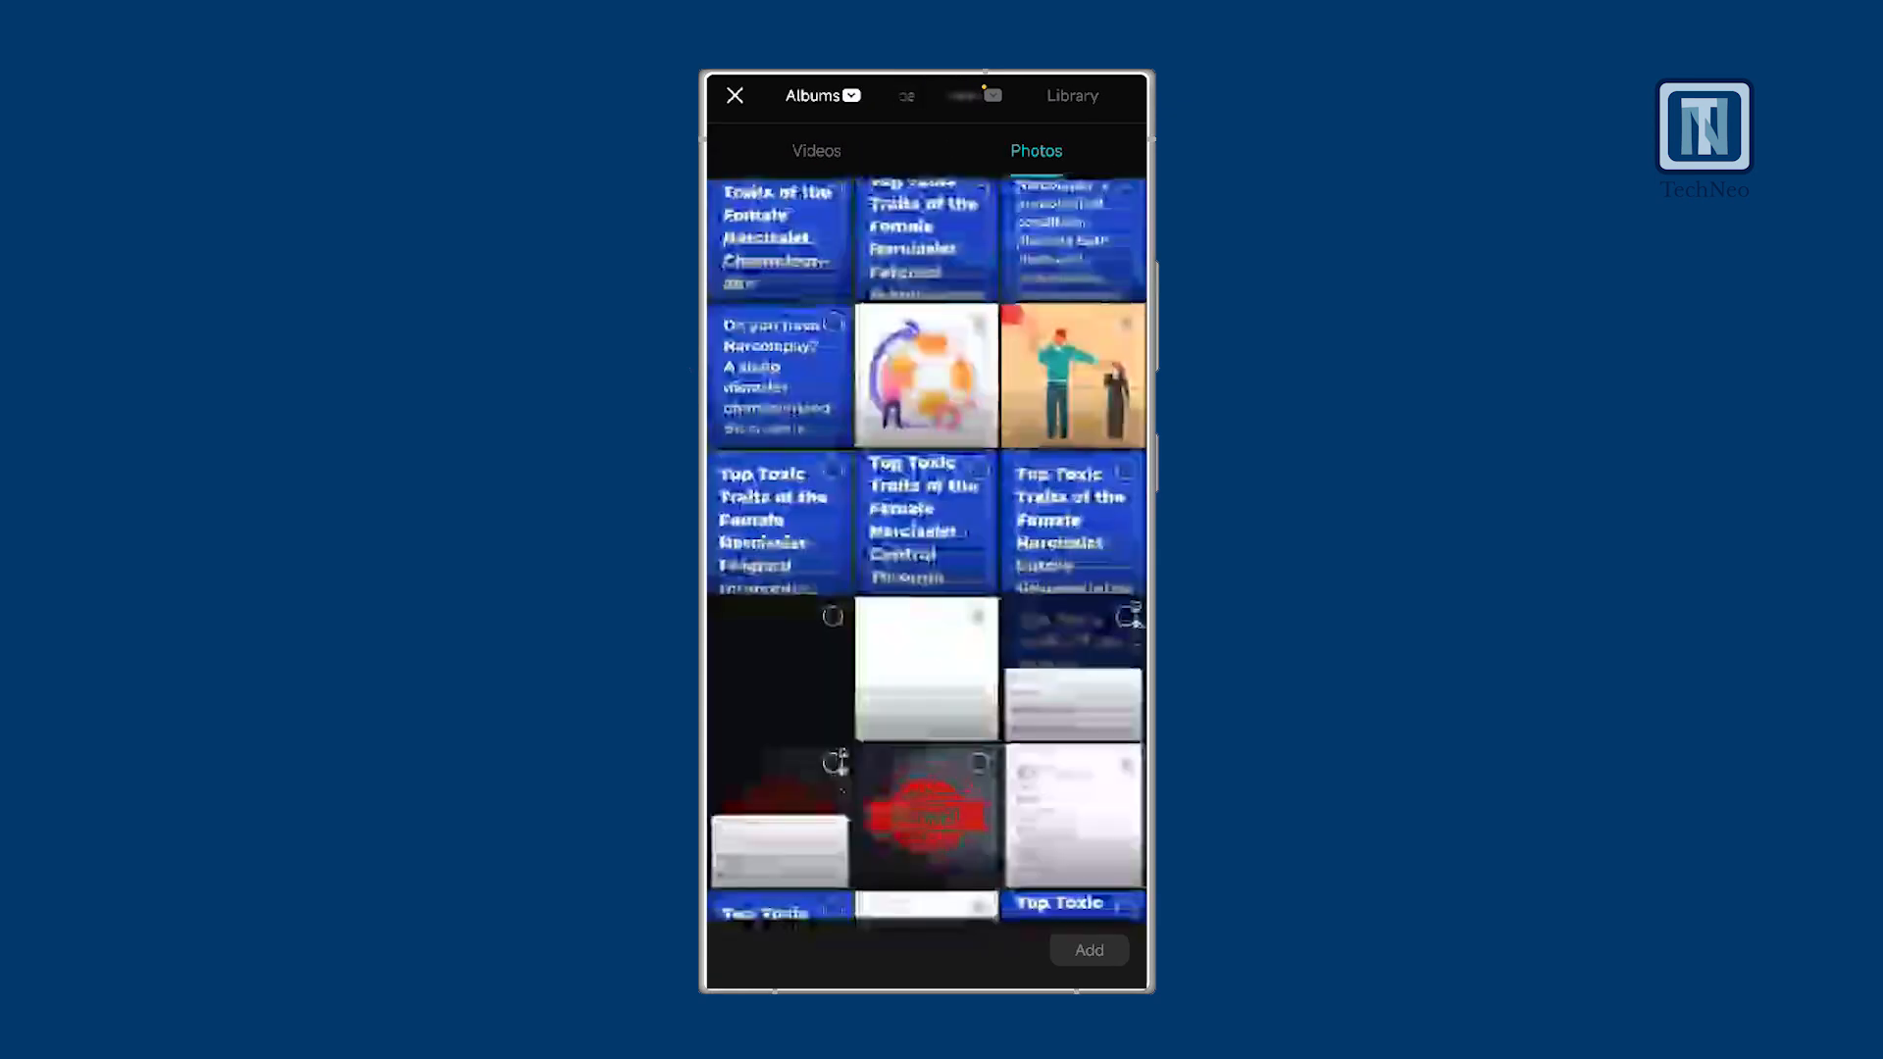
left_click(926, 375)
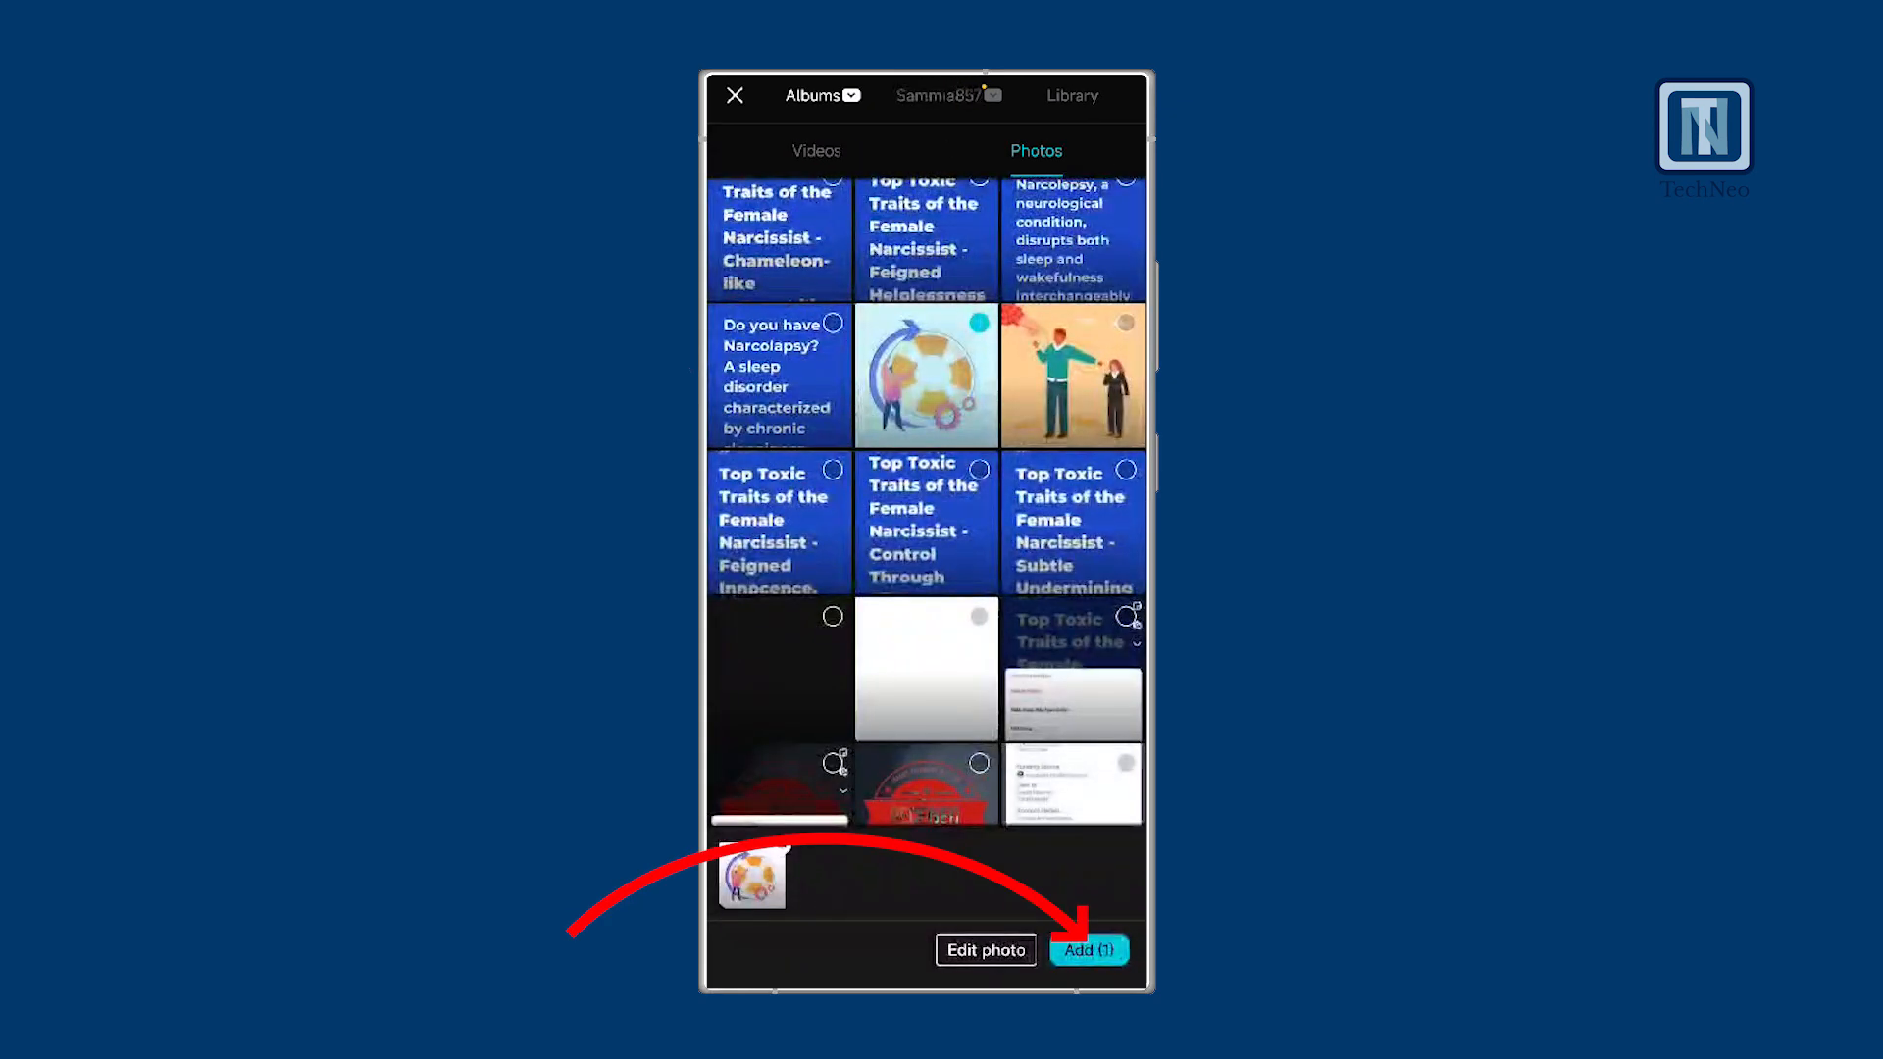
Step: Add the illustration to the timeline and apply a Blur video effect with confirmed strength
left_click(1086, 950)
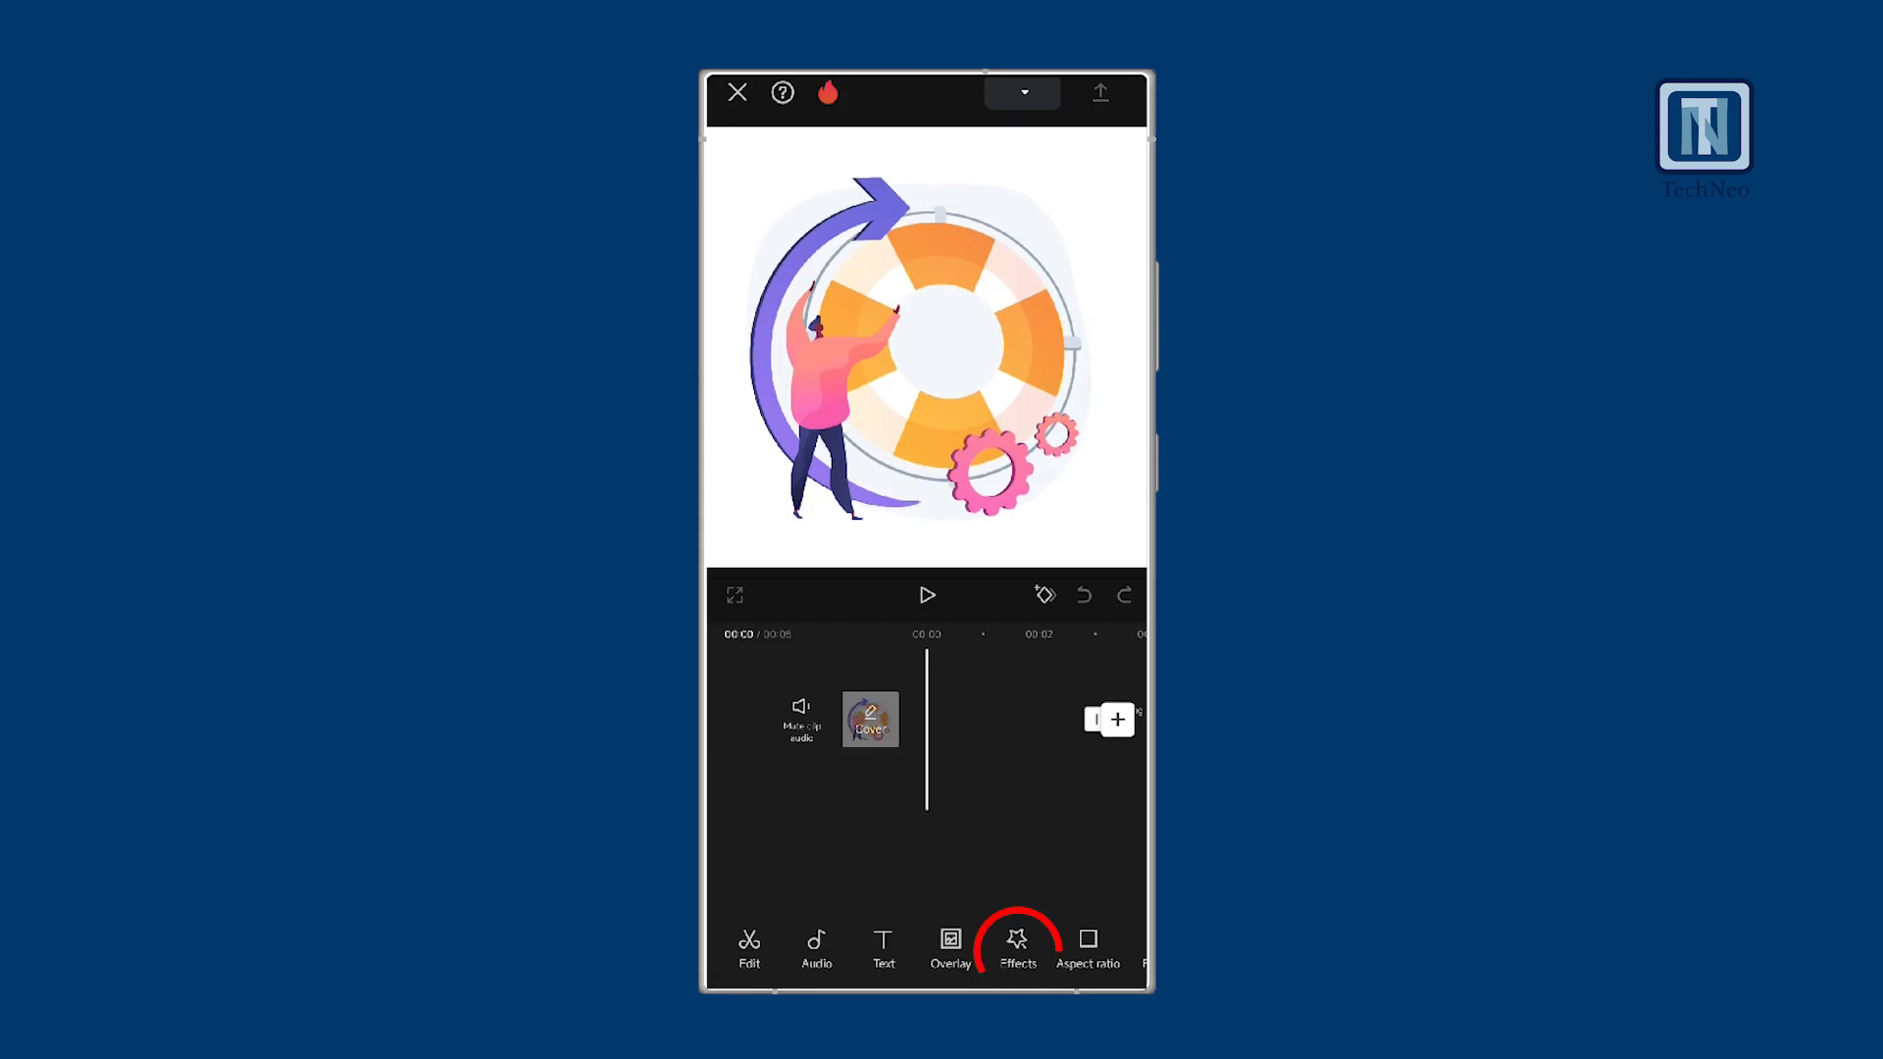
left_click(1018, 949)
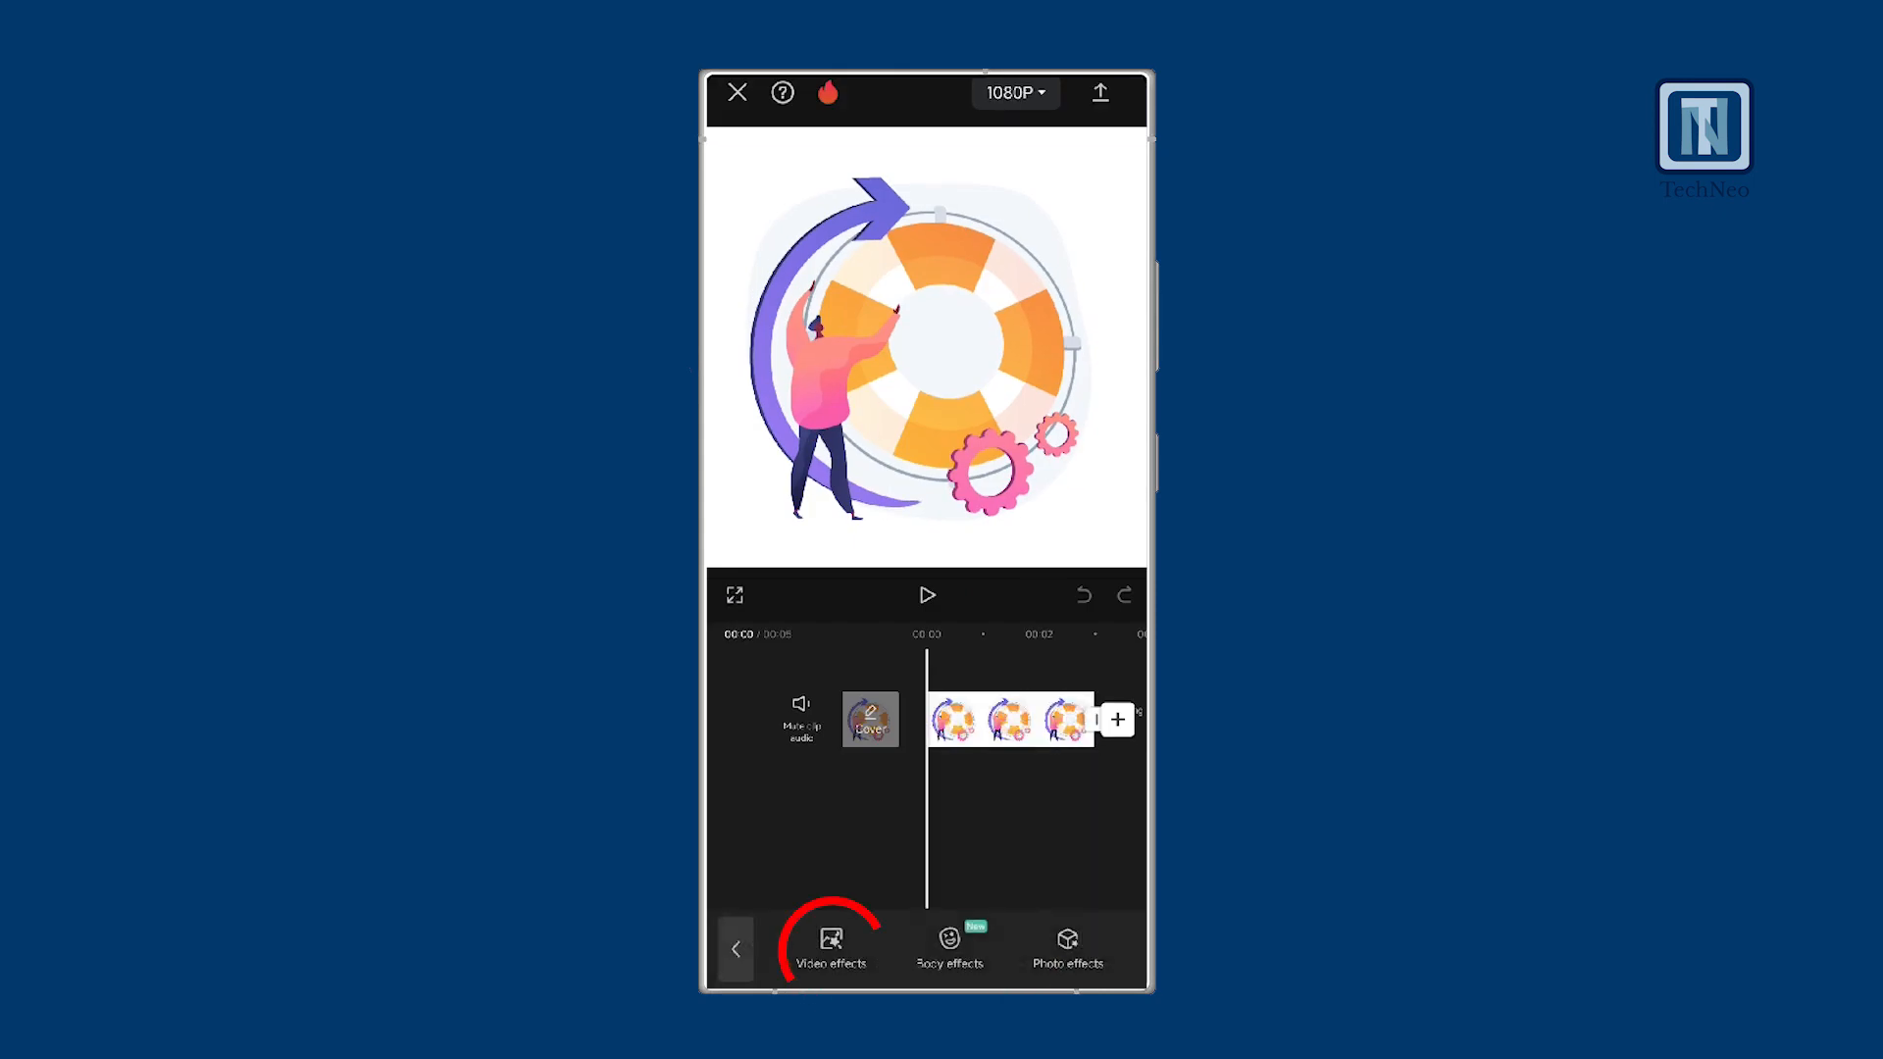
left_click(830, 945)
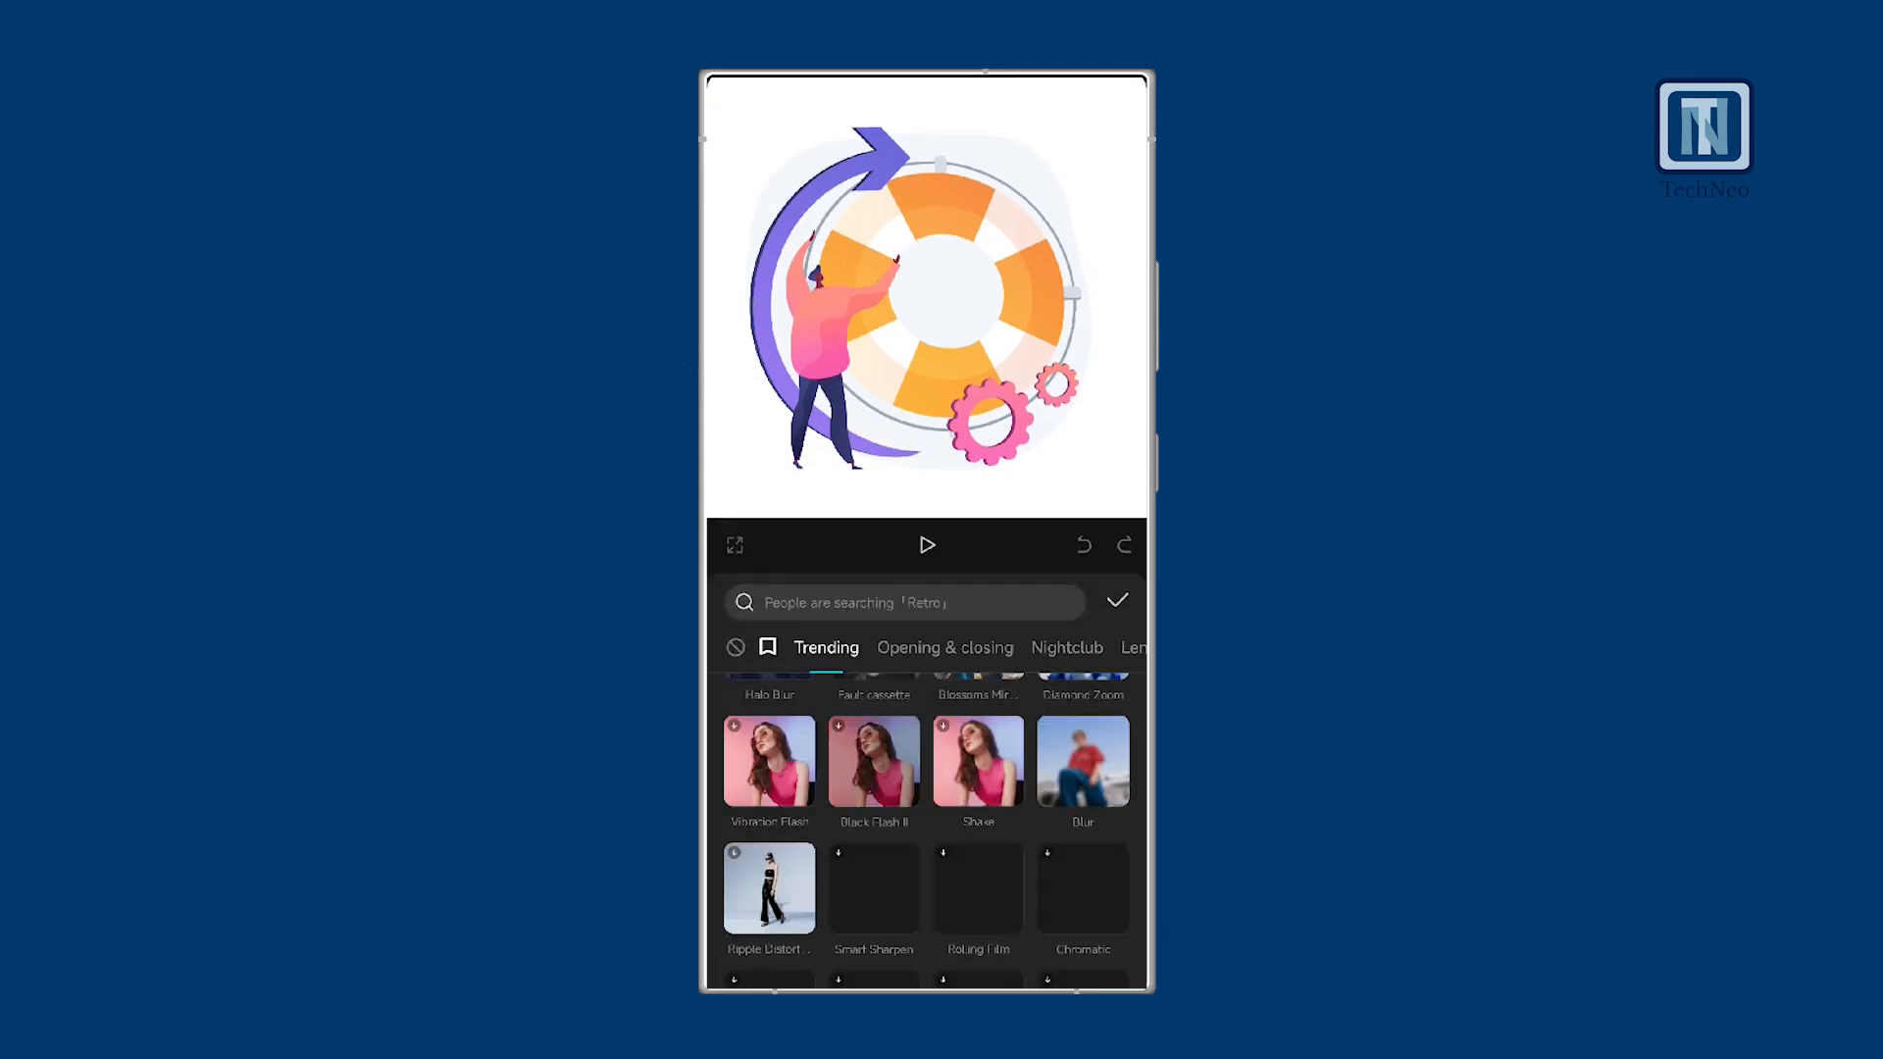
left_click(1083, 761)
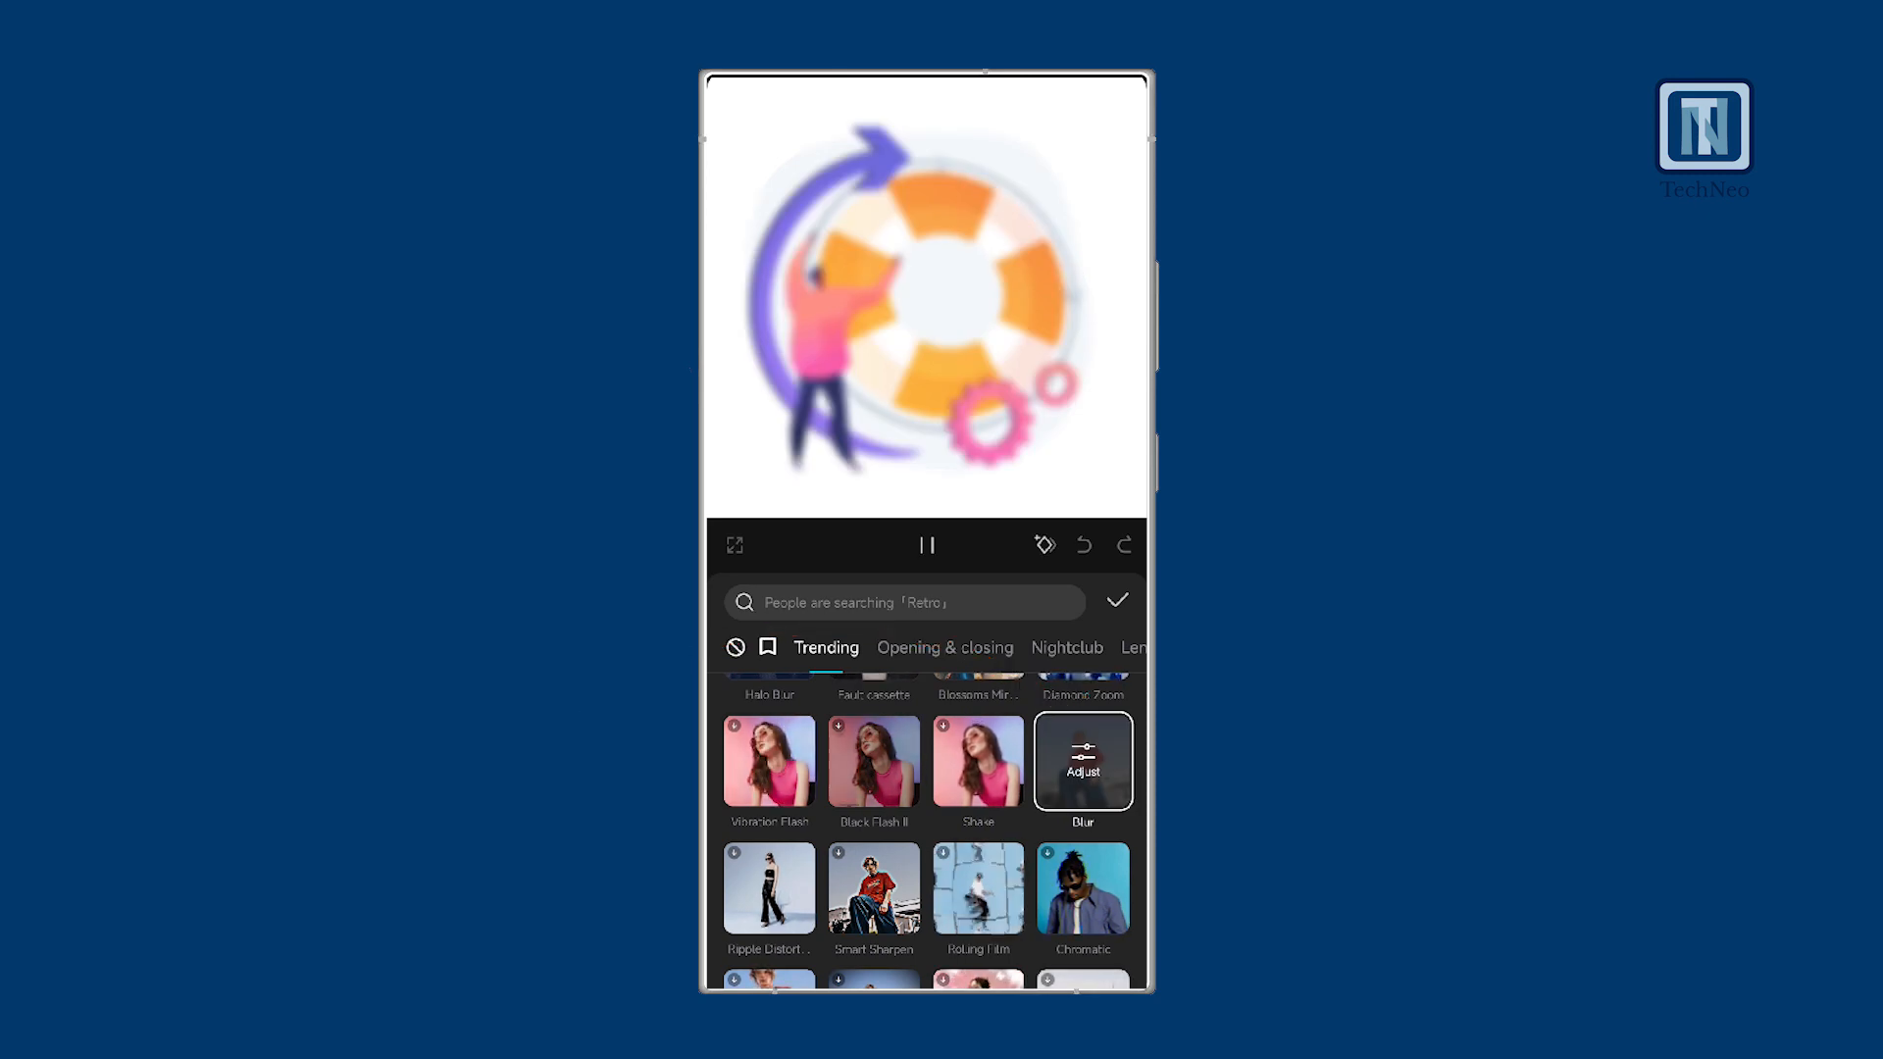
left_click(1080, 761)
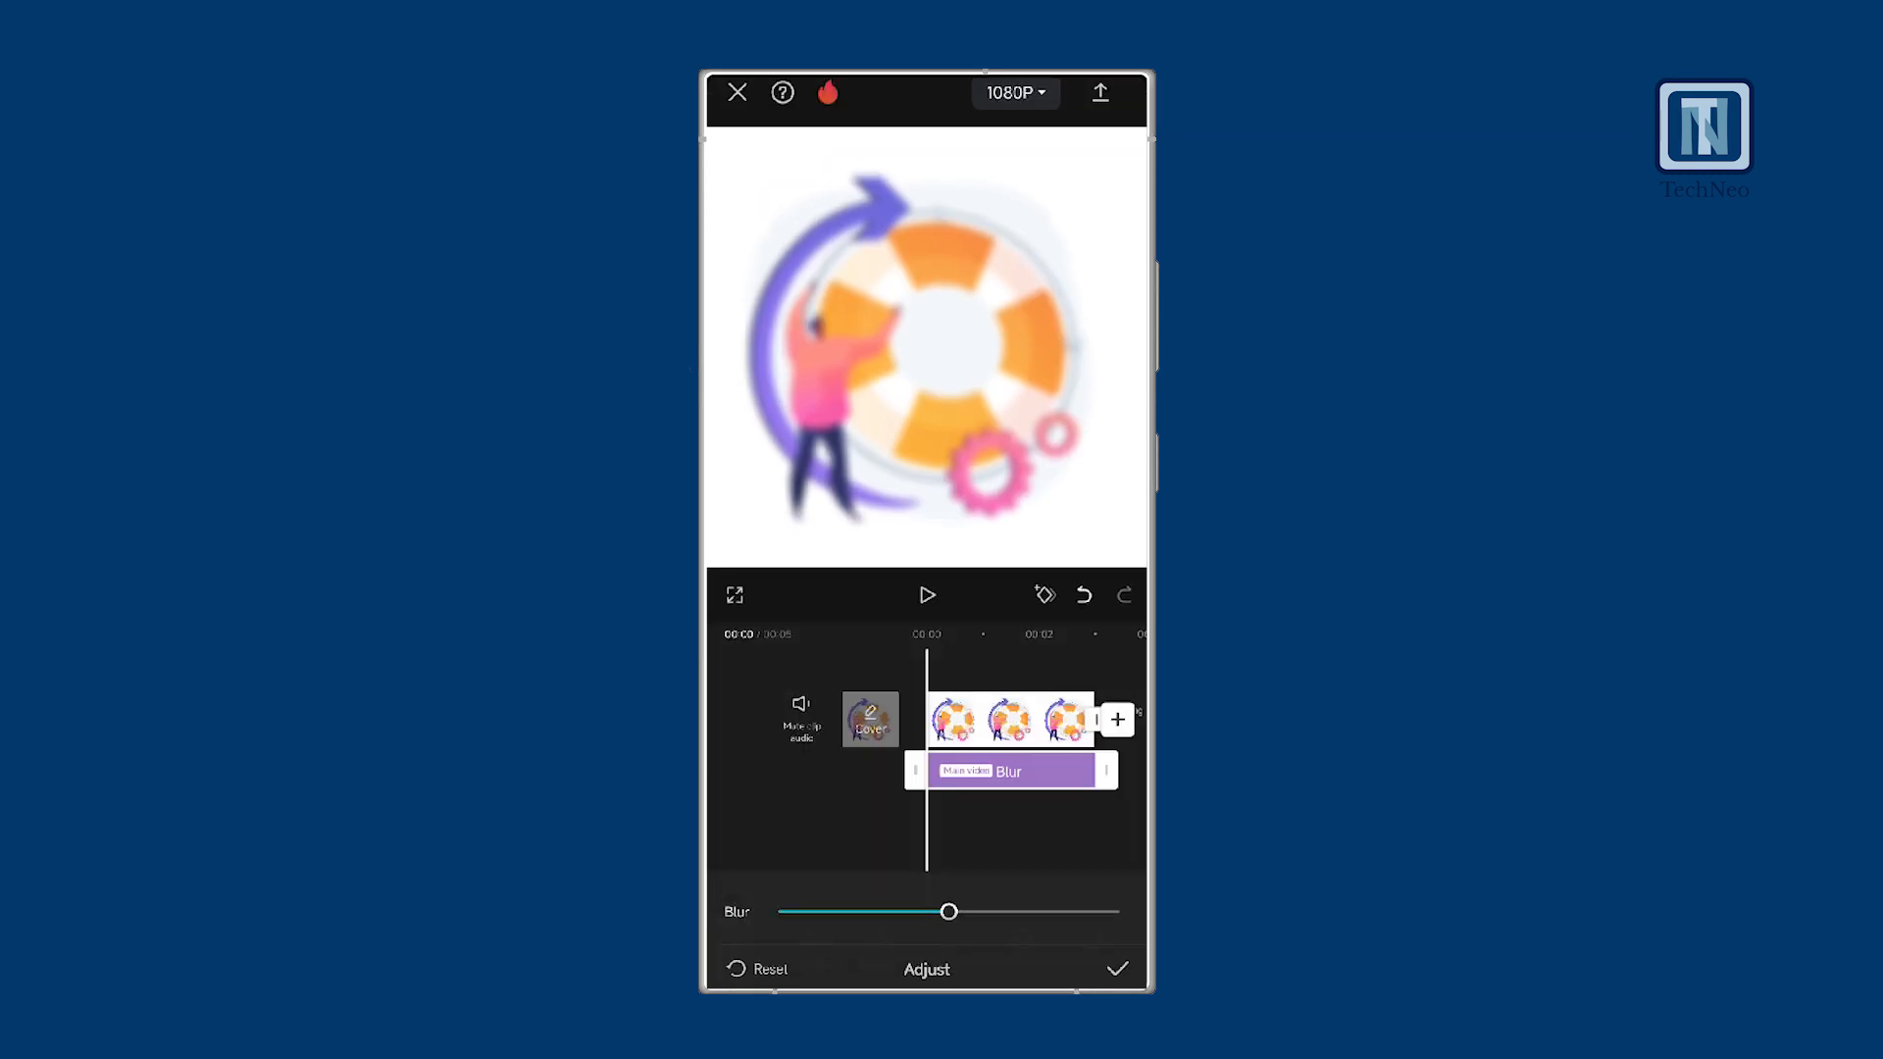
left_click(1116, 969)
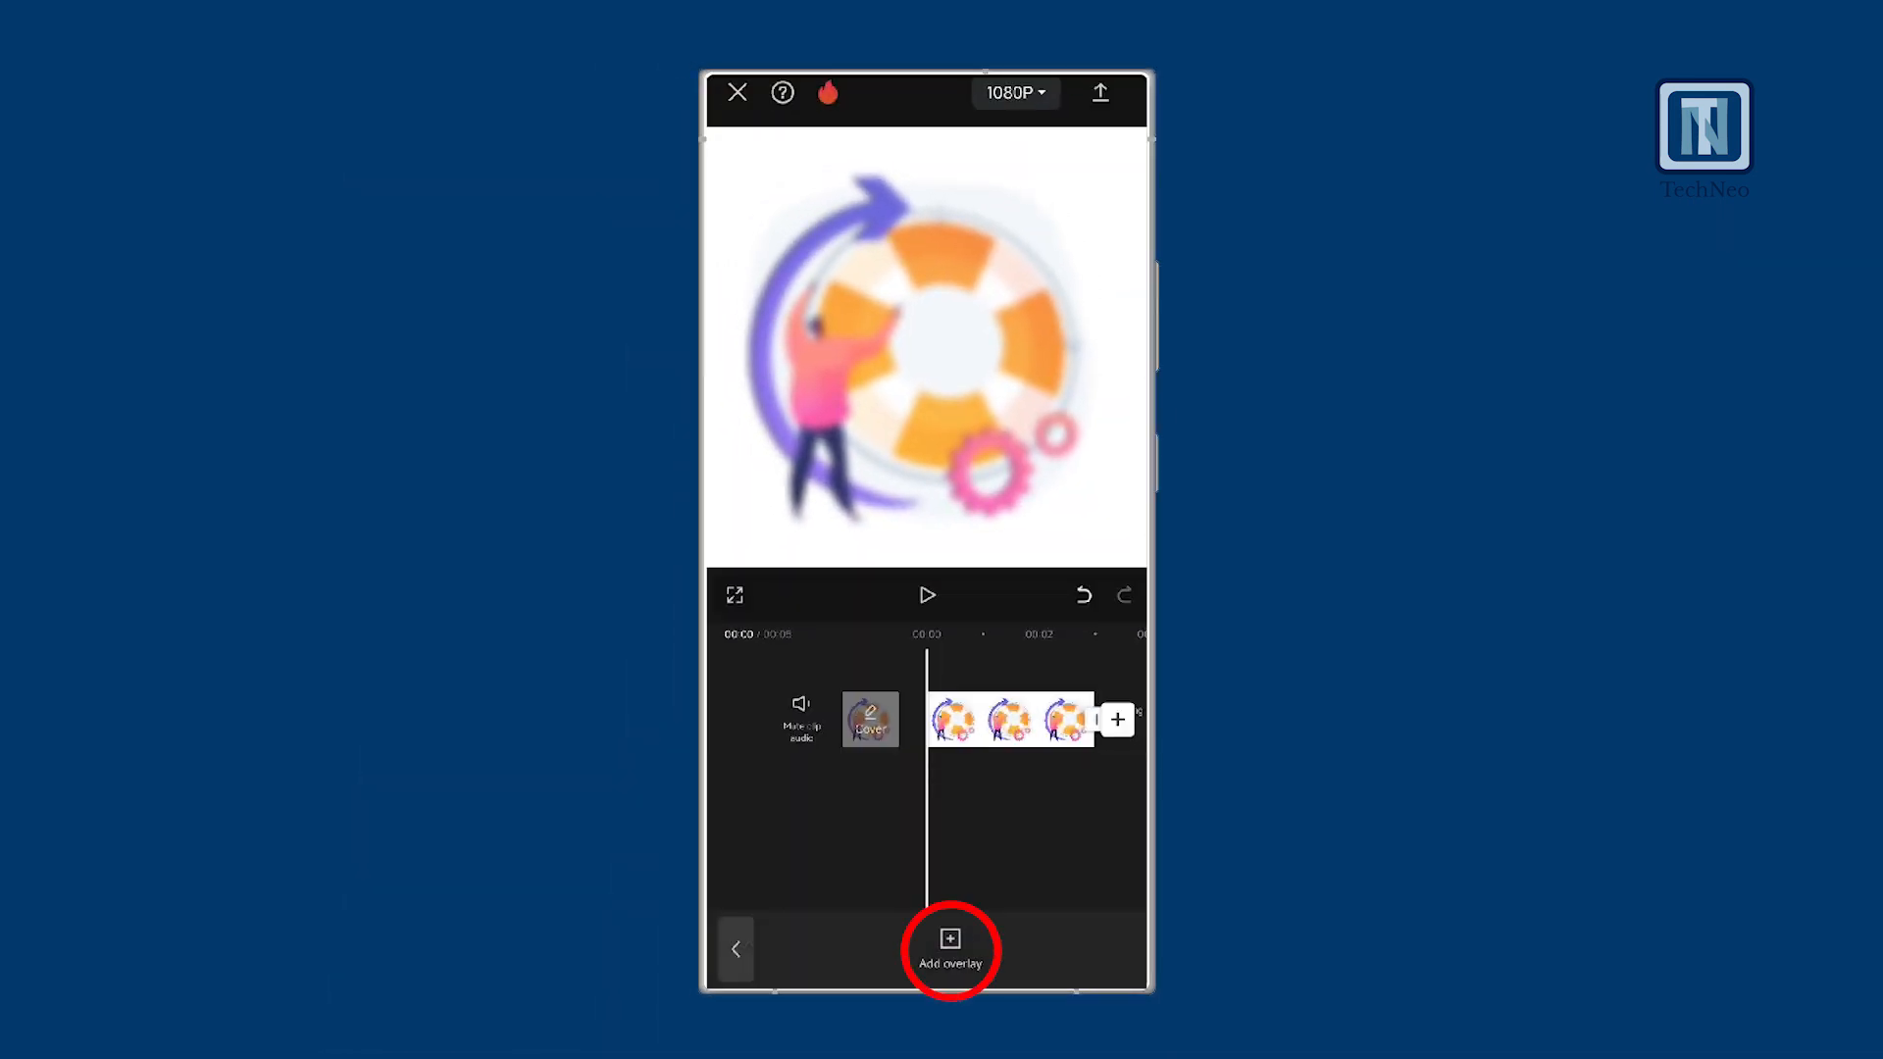
Step: Add the green-screen clip as an overlay above the blurred illustration
left_click(950, 949)
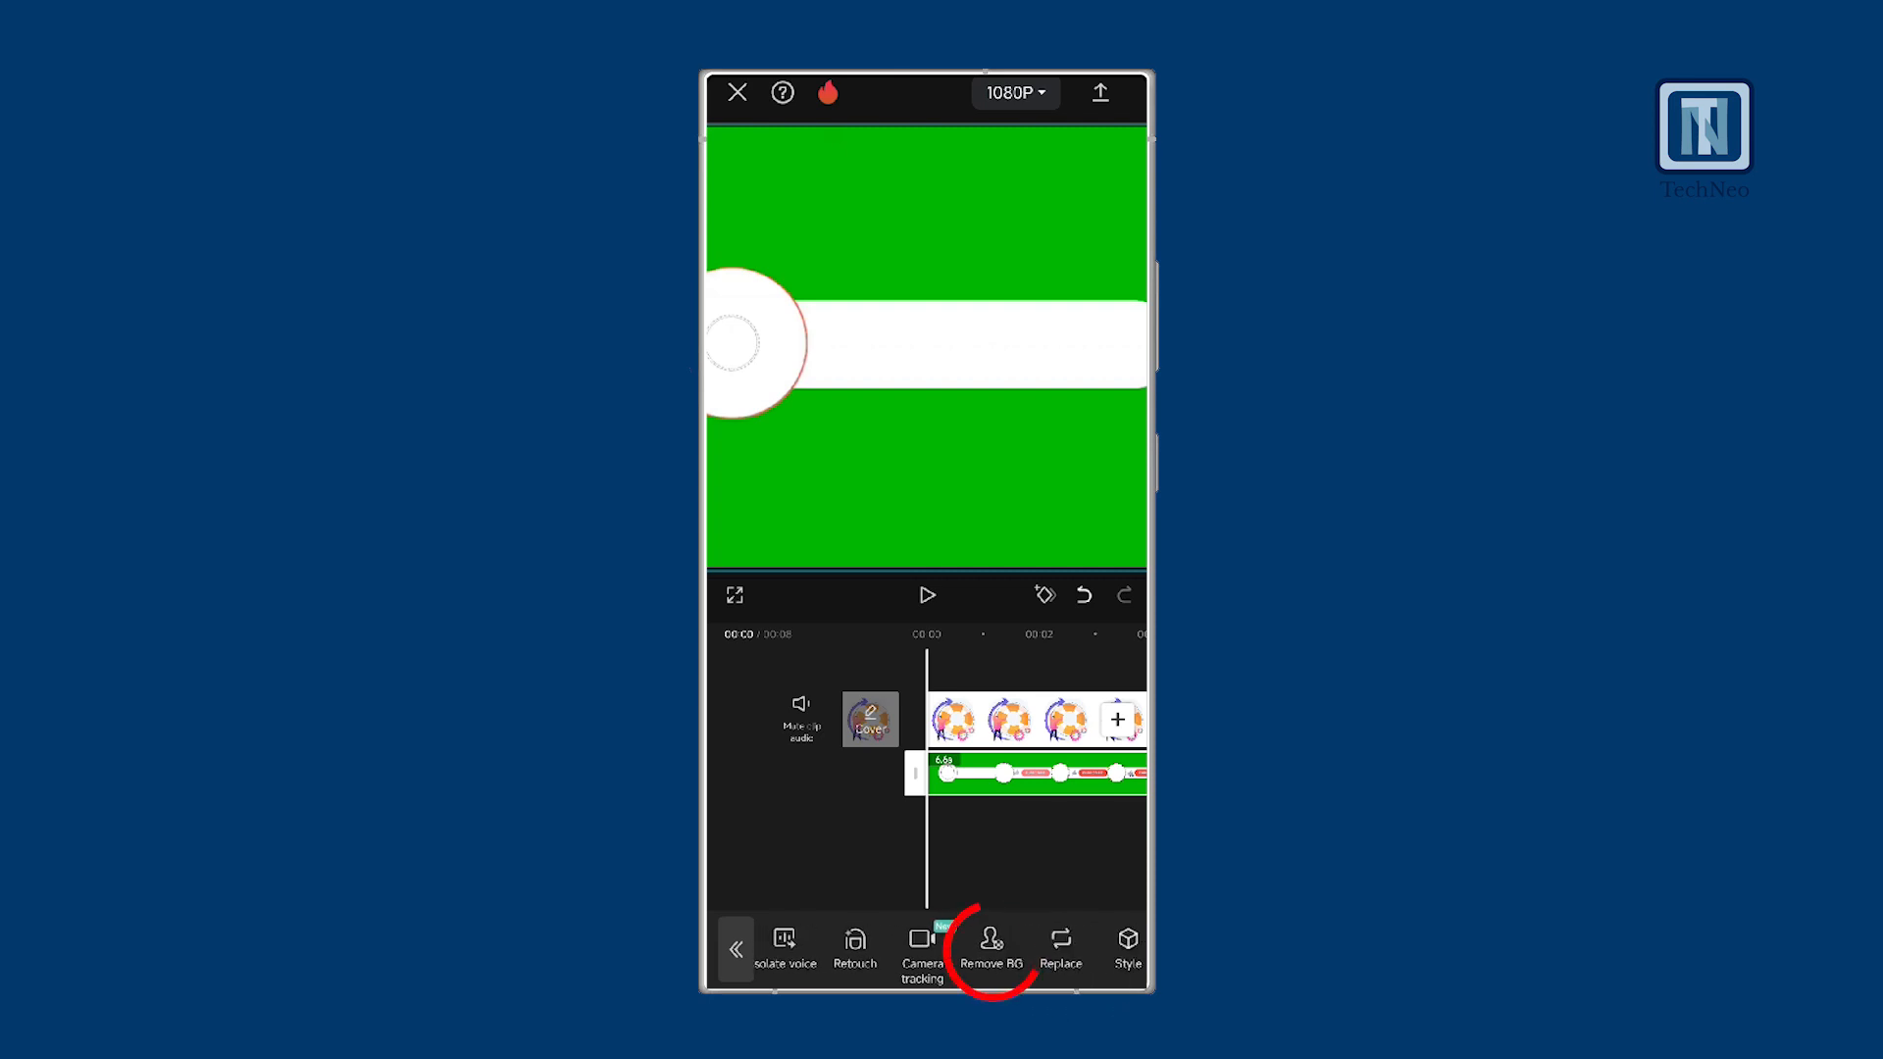
Step: Chroma-key the overlay's green at intensity 100 and preview the SUBSCRIBE banner playing
left_click(989, 943)
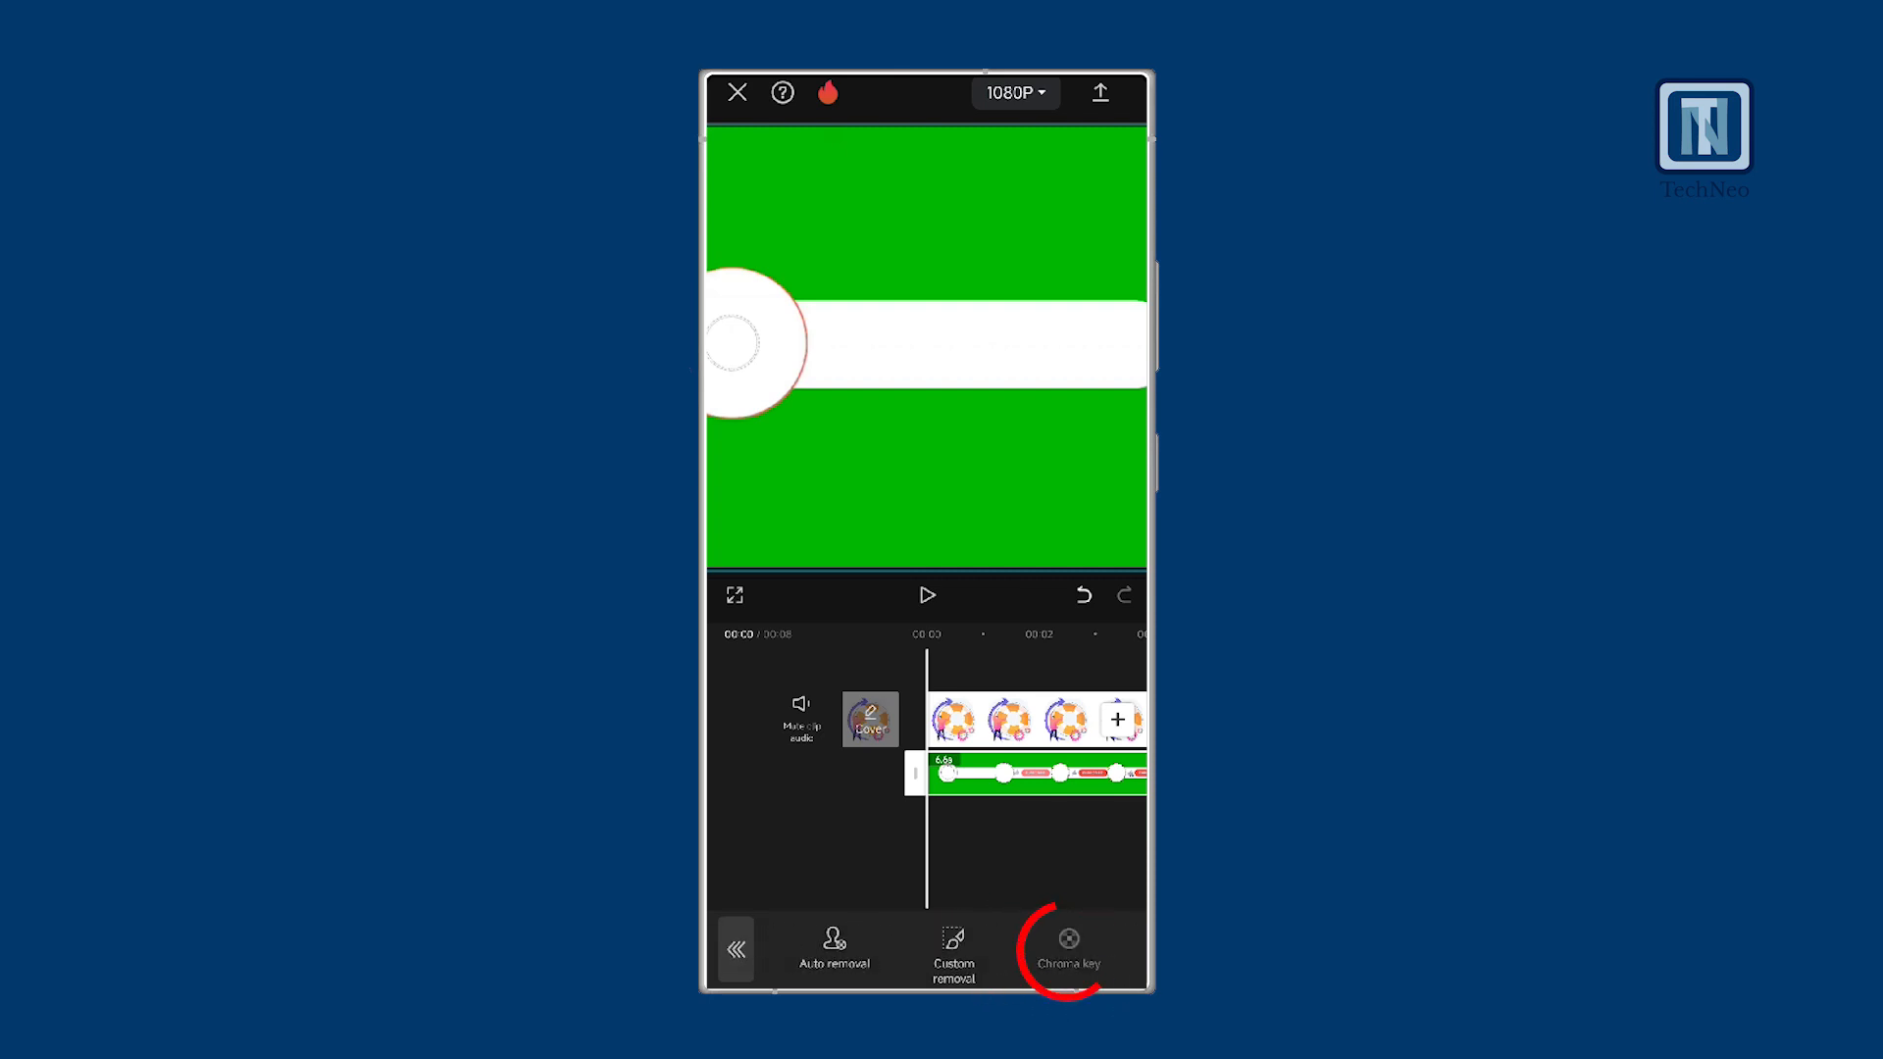
left_click(1064, 949)
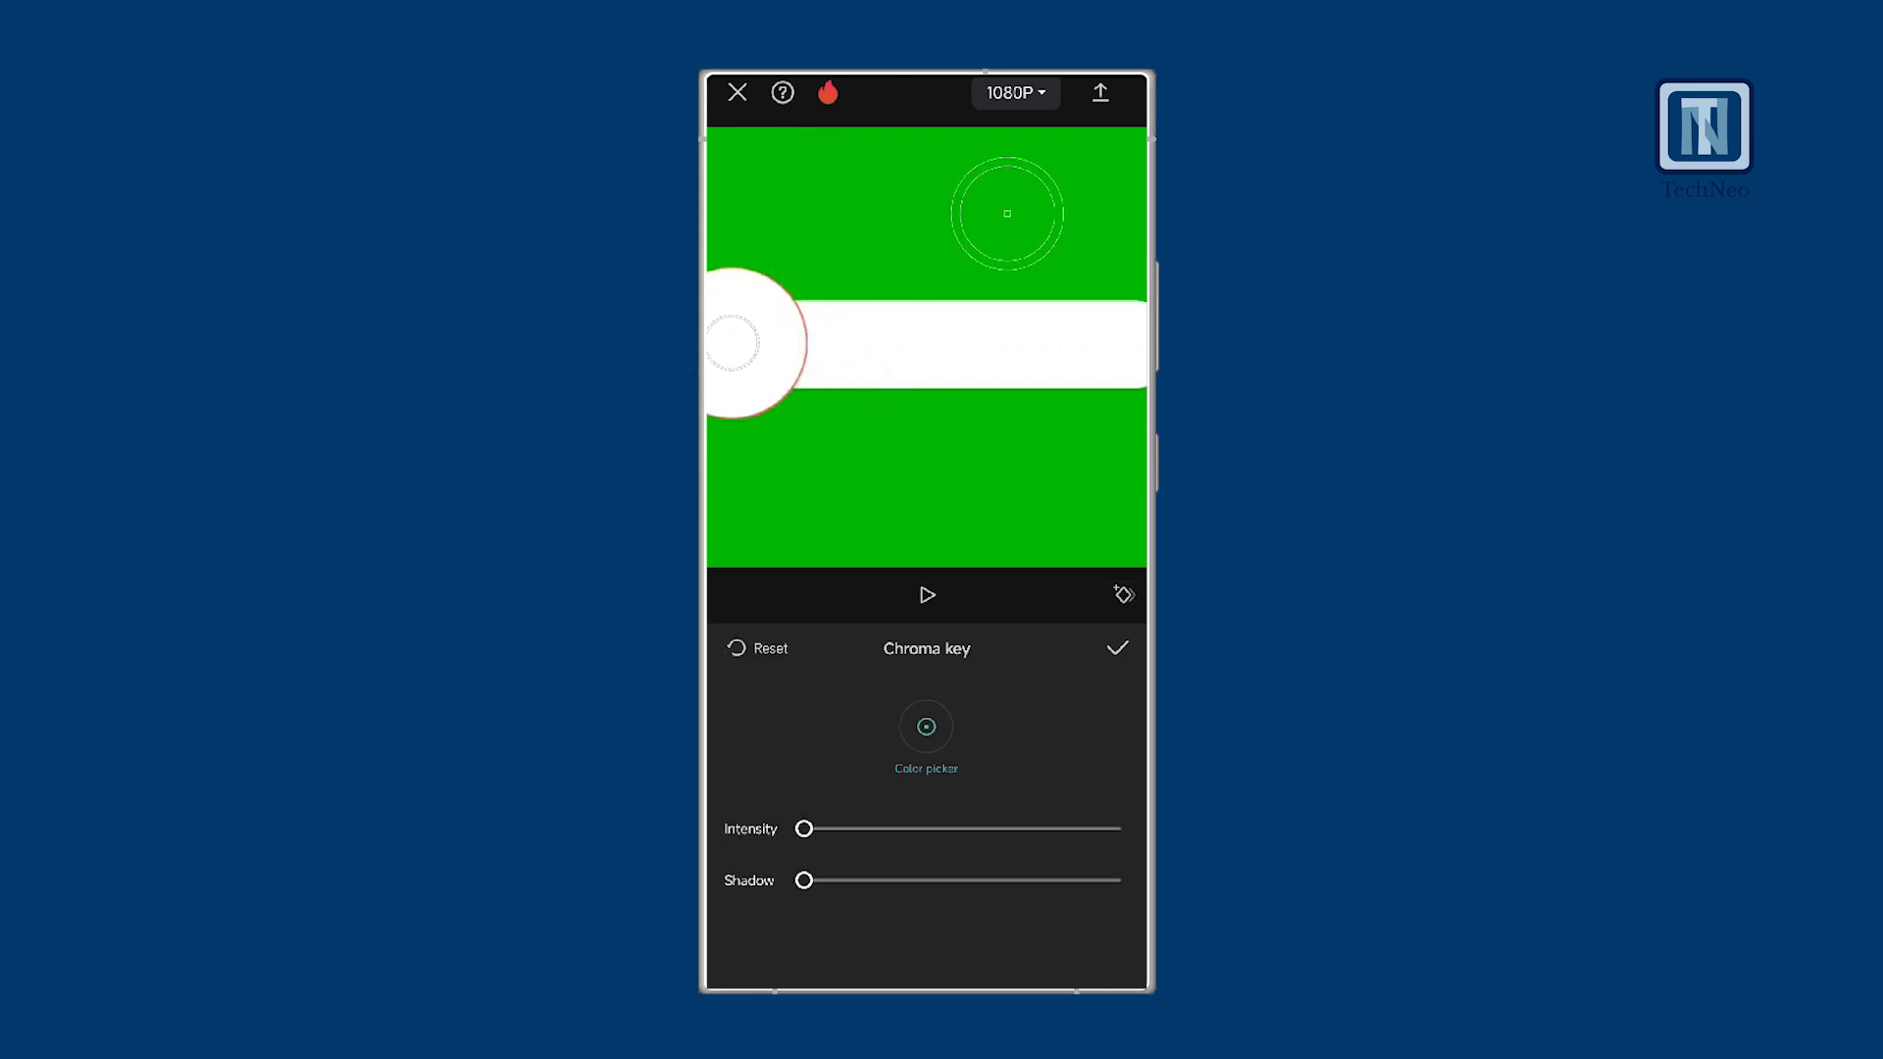
left_click_drag(804, 828, 1100, 827)
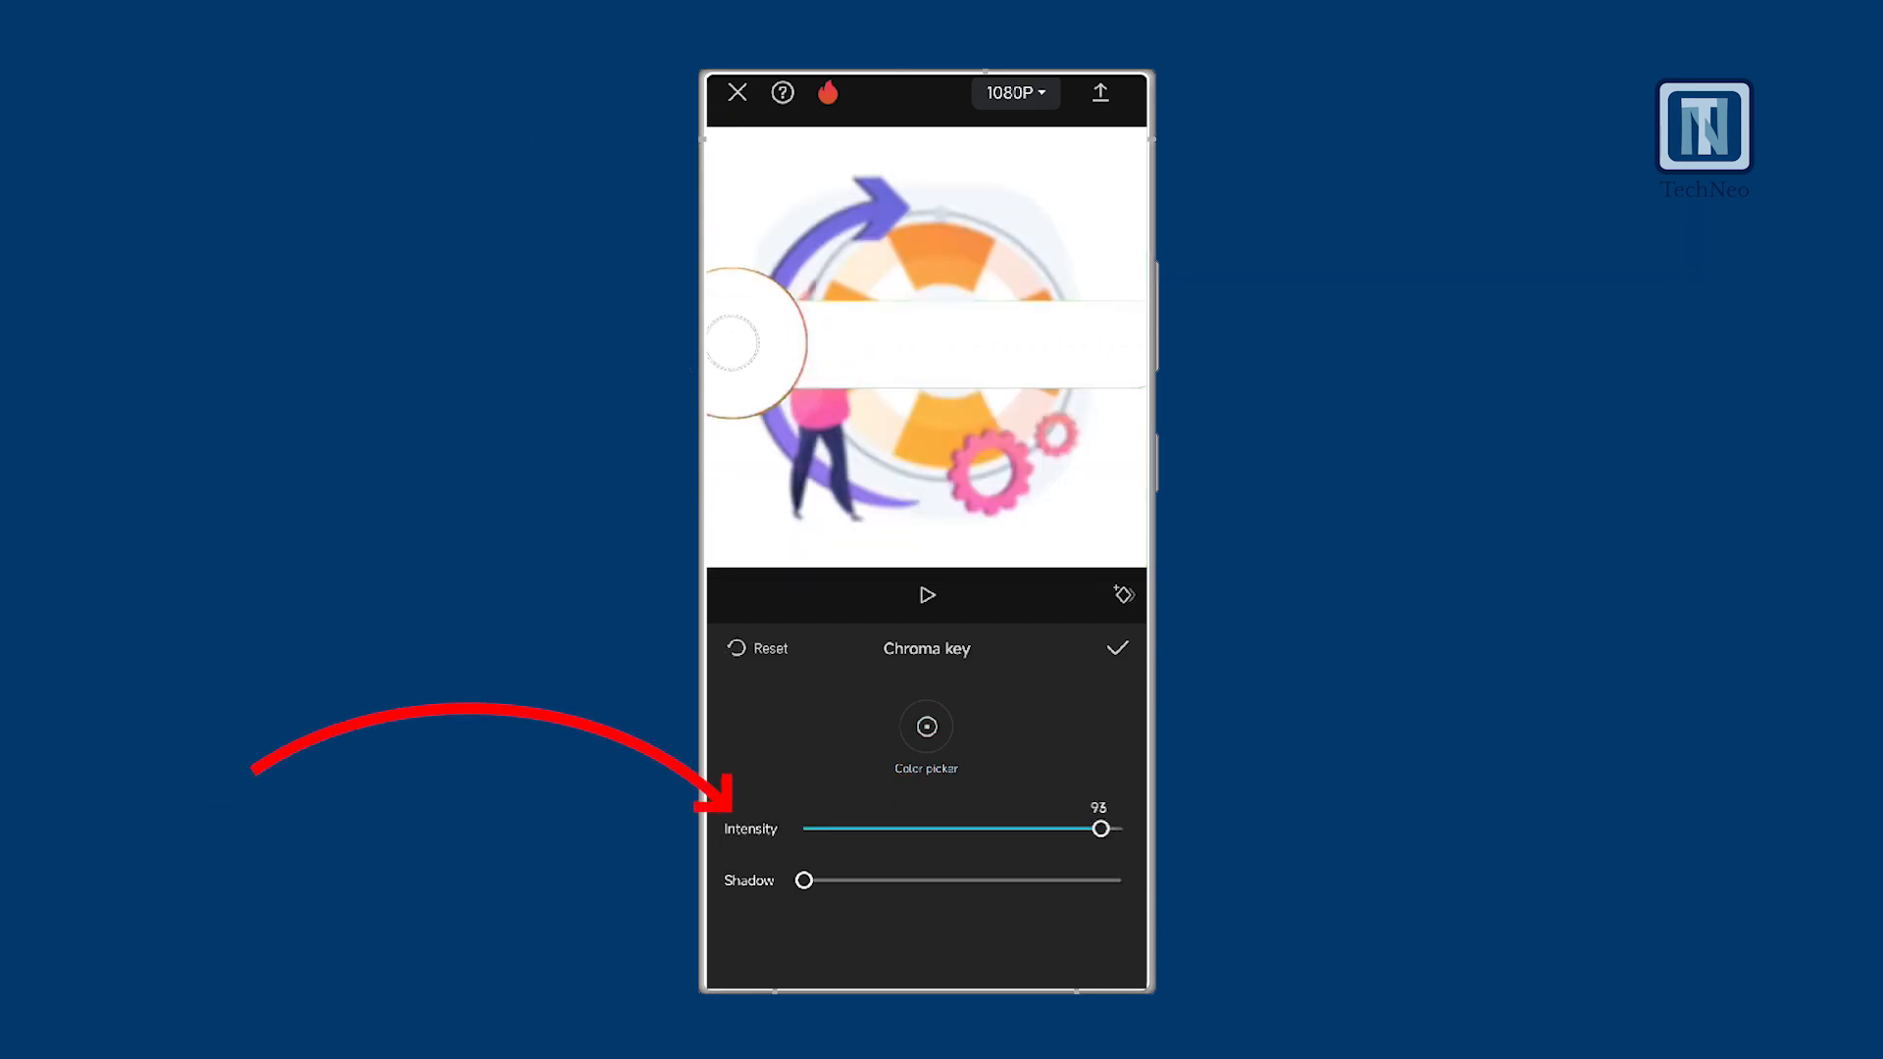
left_click_drag(1101, 828, 1120, 827)
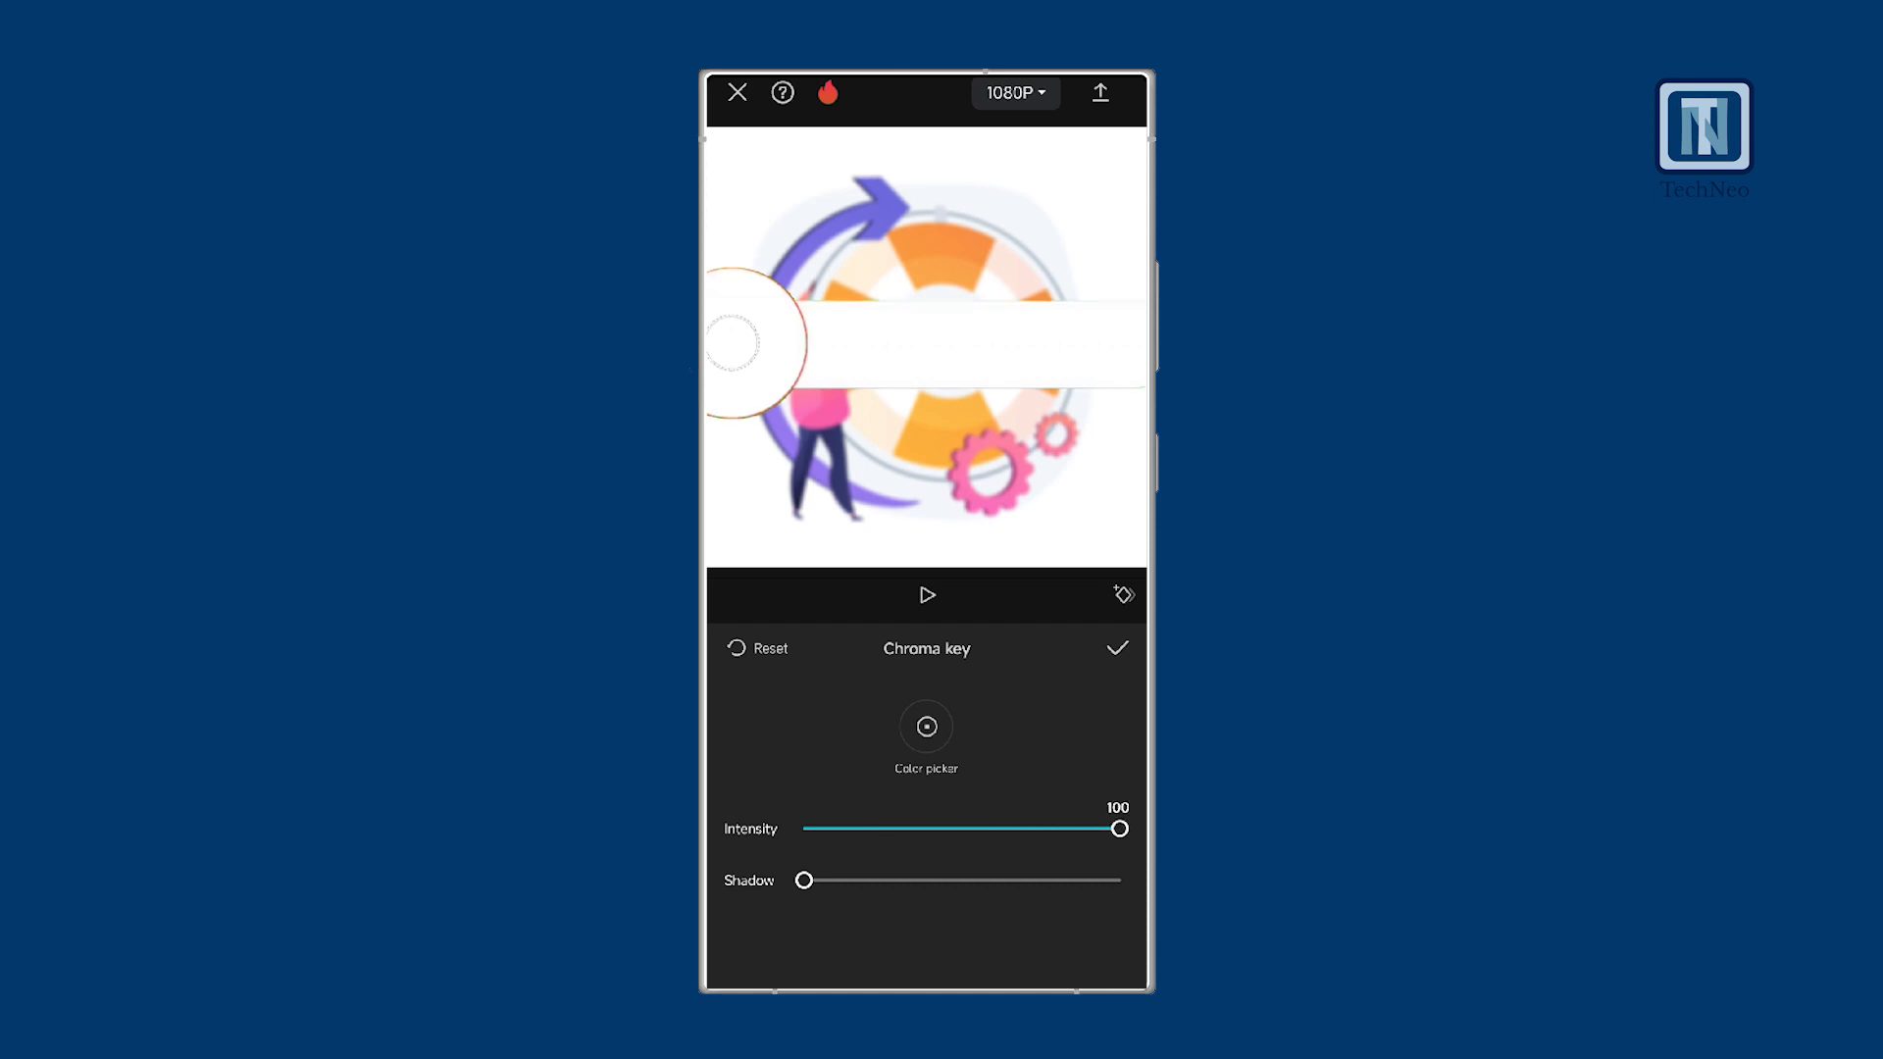
left_click(1116, 647)
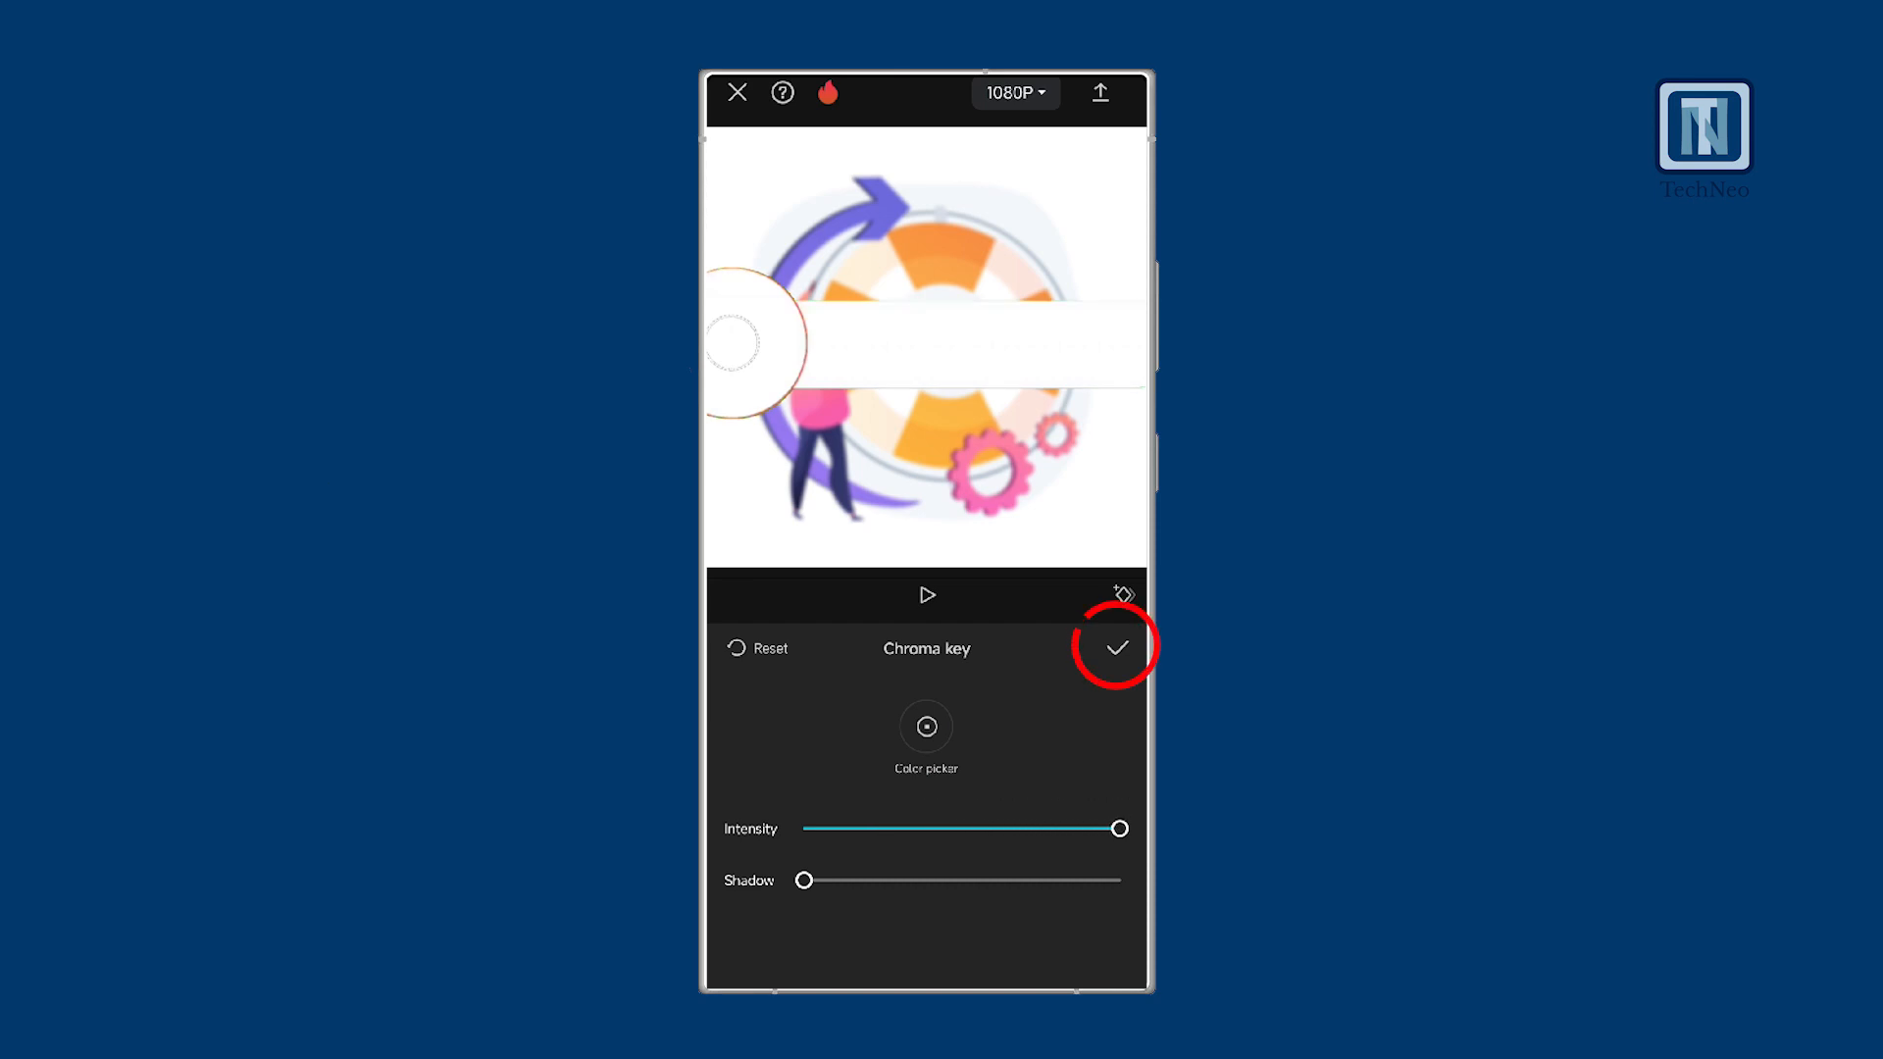
left_click(1116, 645)
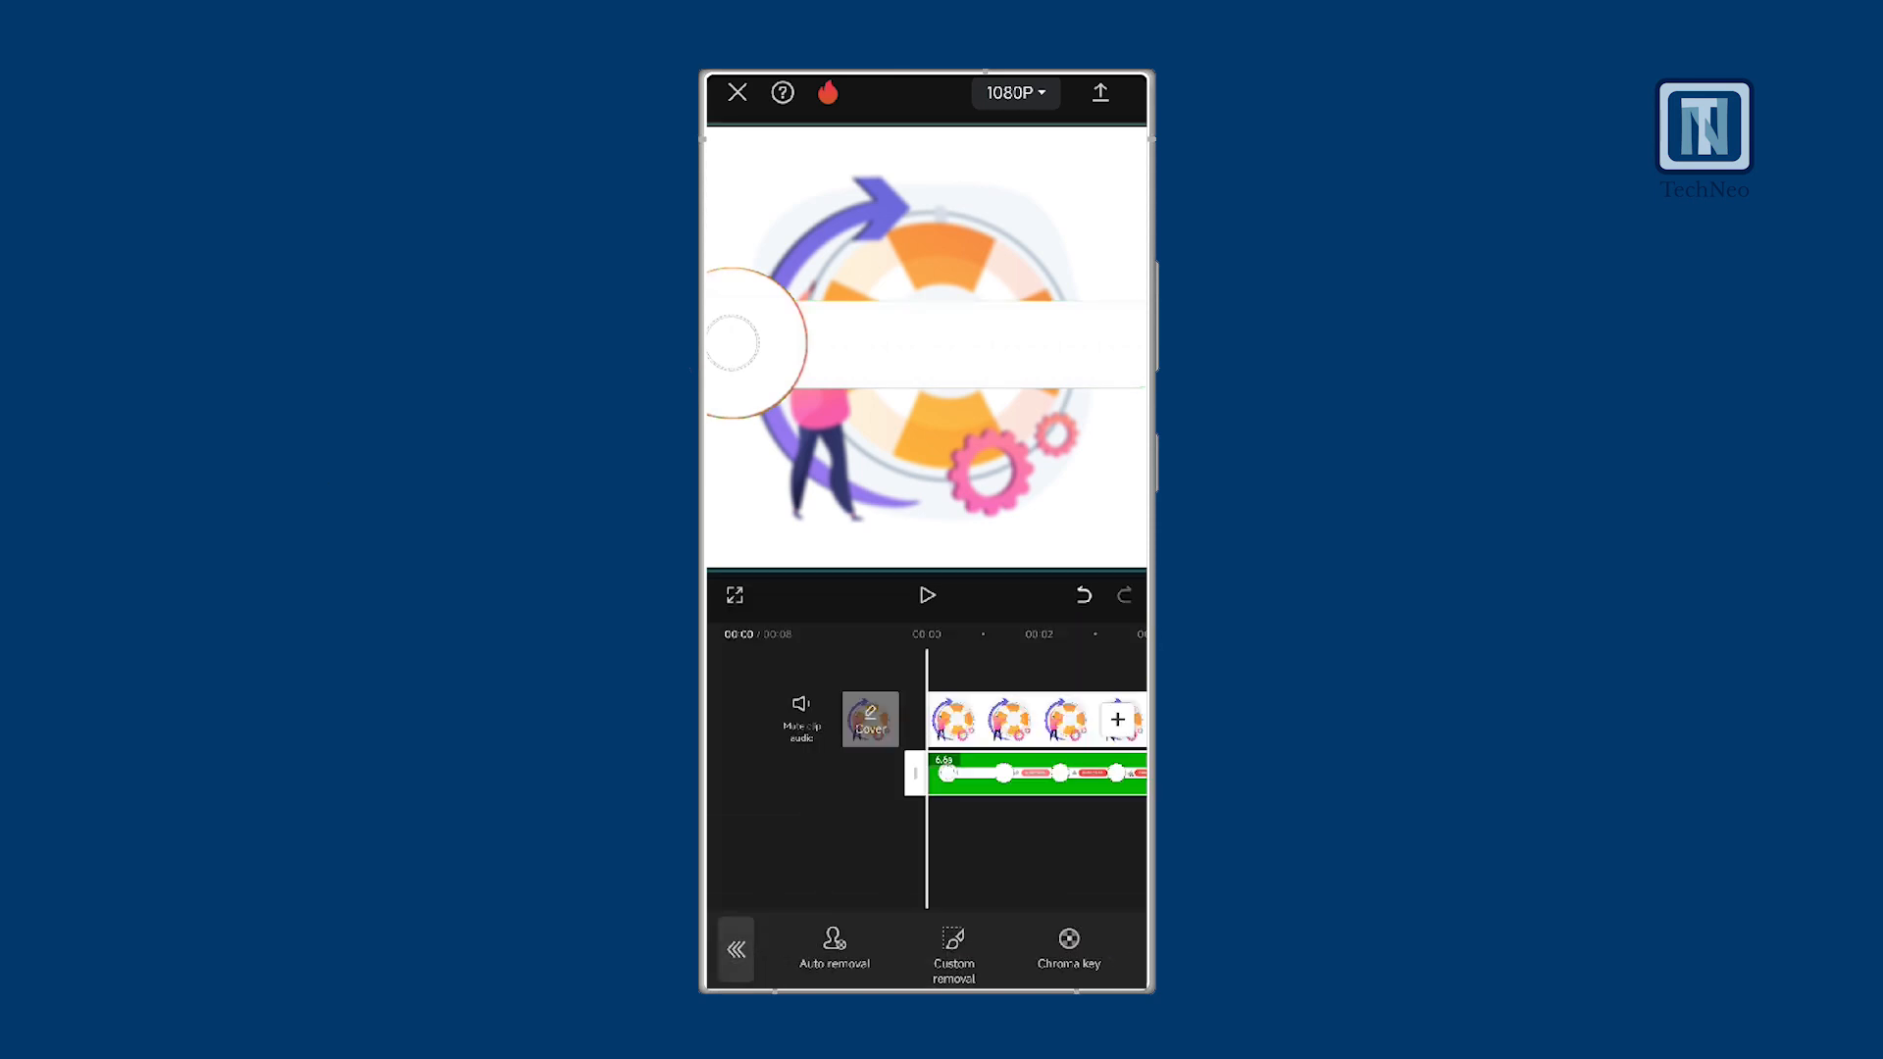
left_click(925, 595)
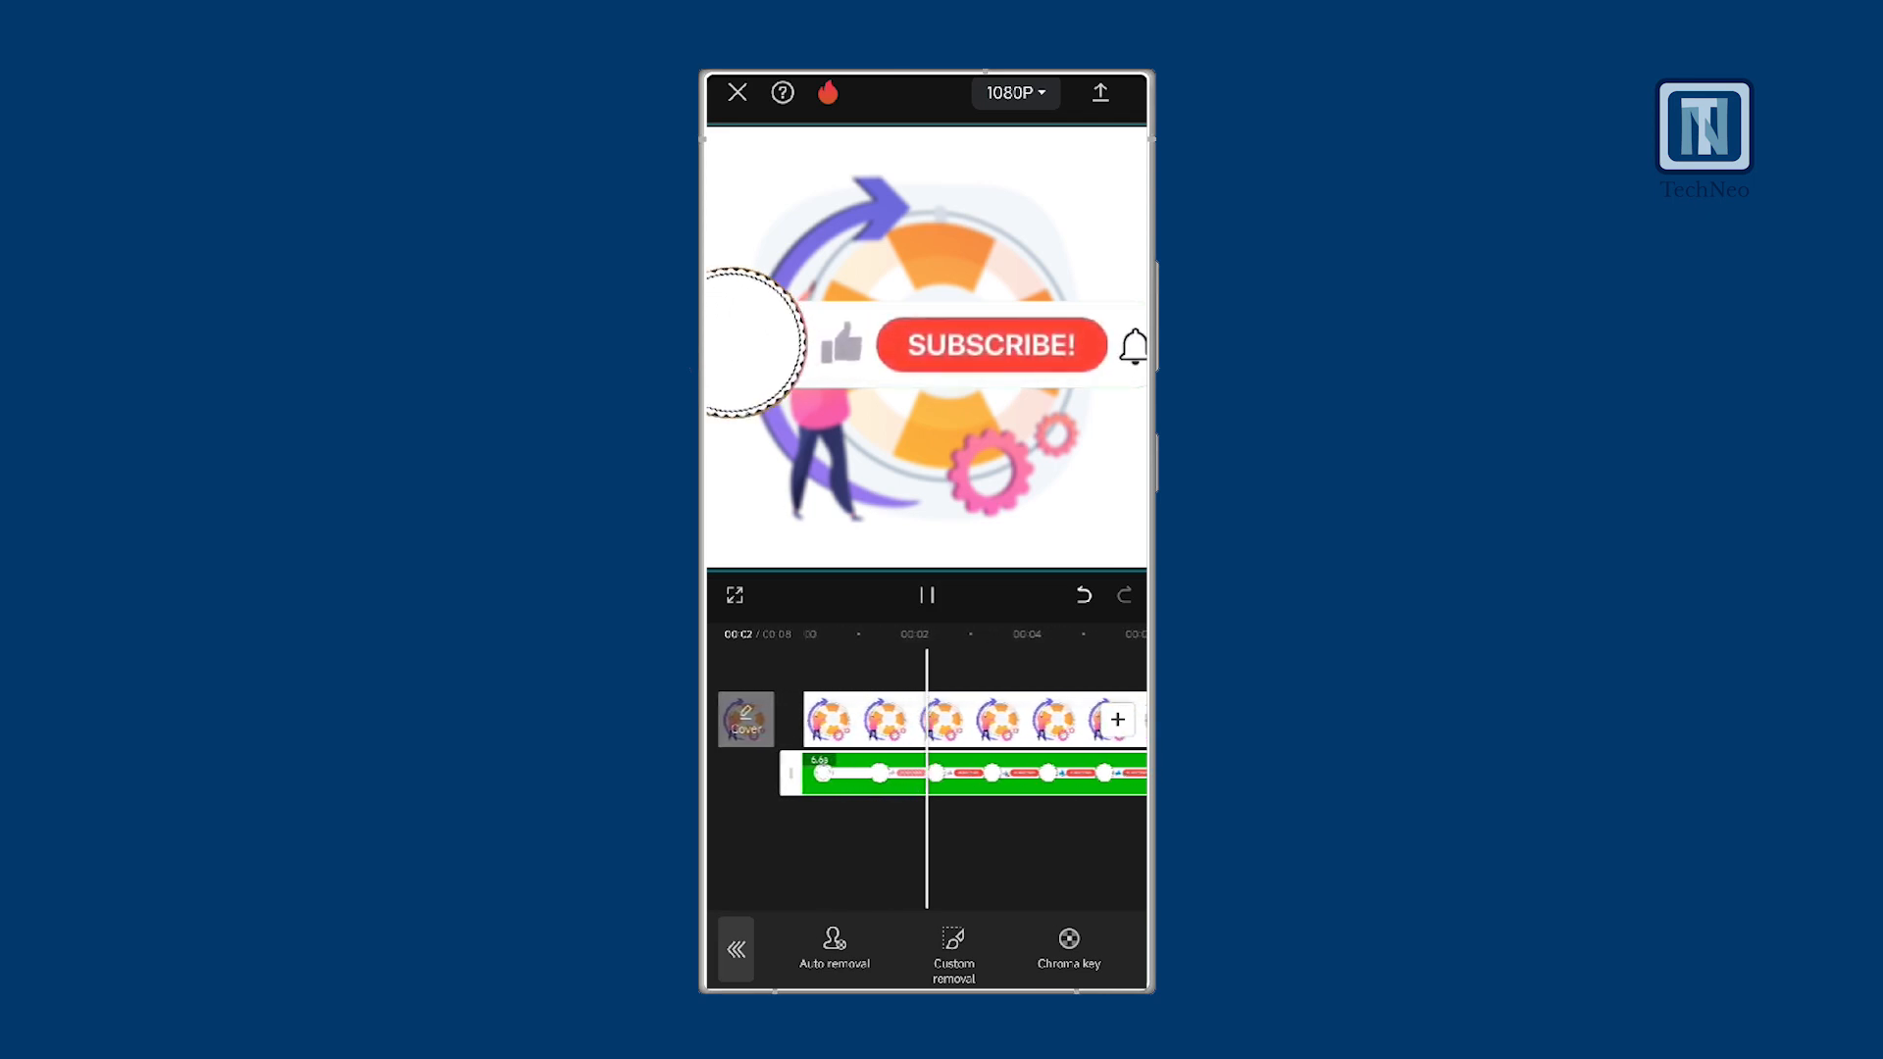